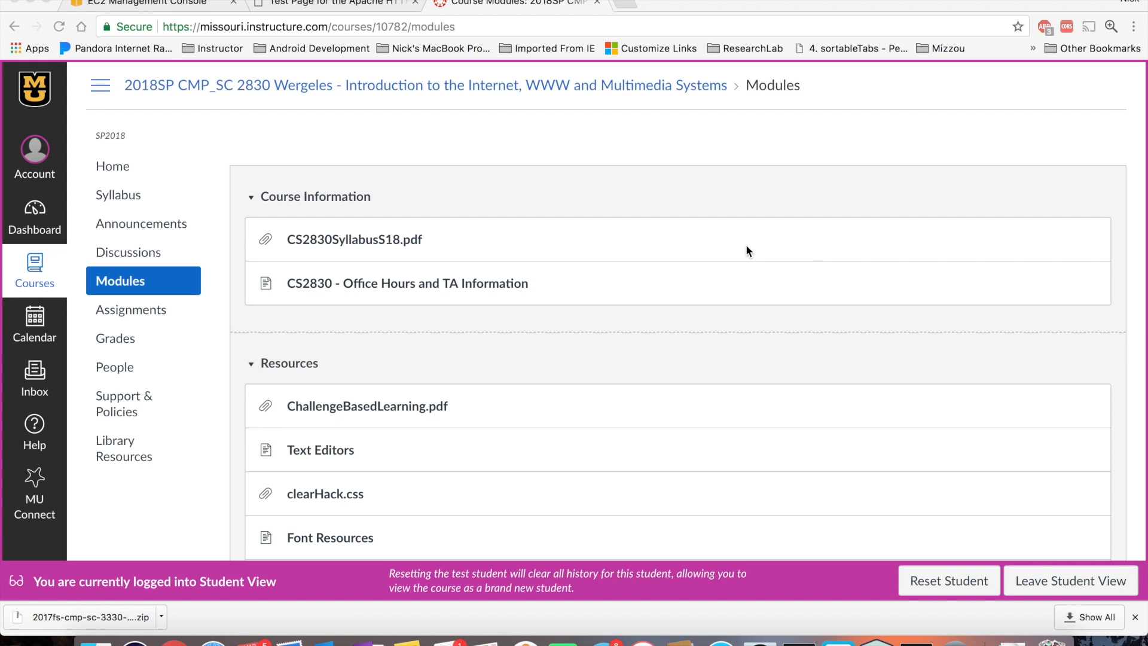
Step: Open the 'Checklist for Starting Your EC2 Instance' page from the Canvas Modules list
scroll("down", 3)
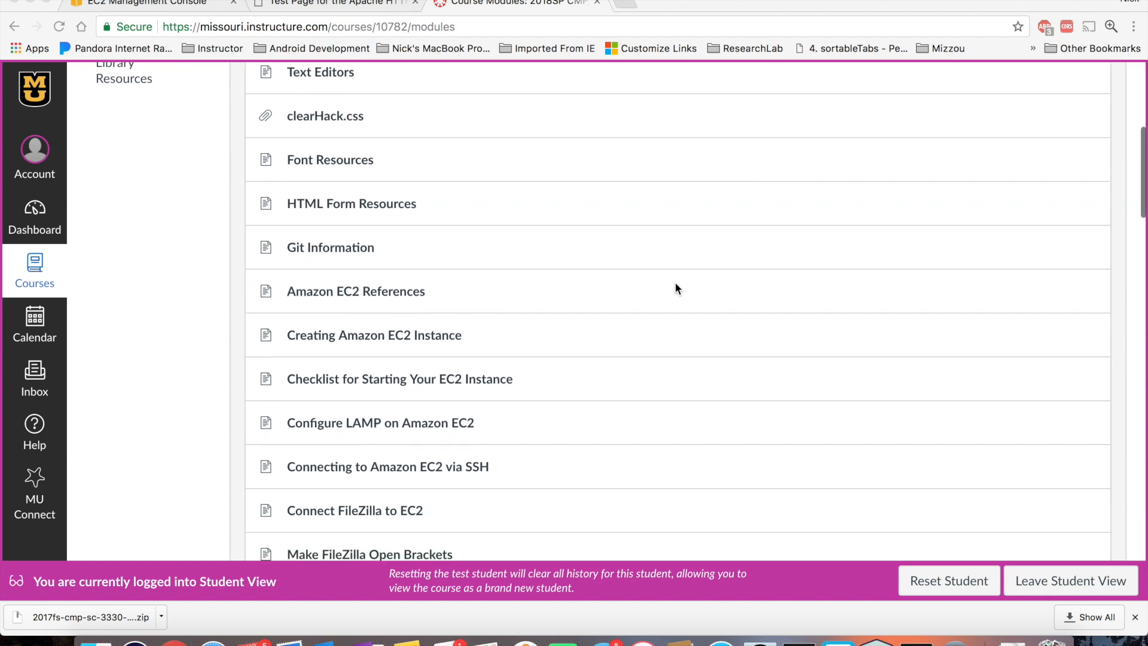
left_click(393, 379)
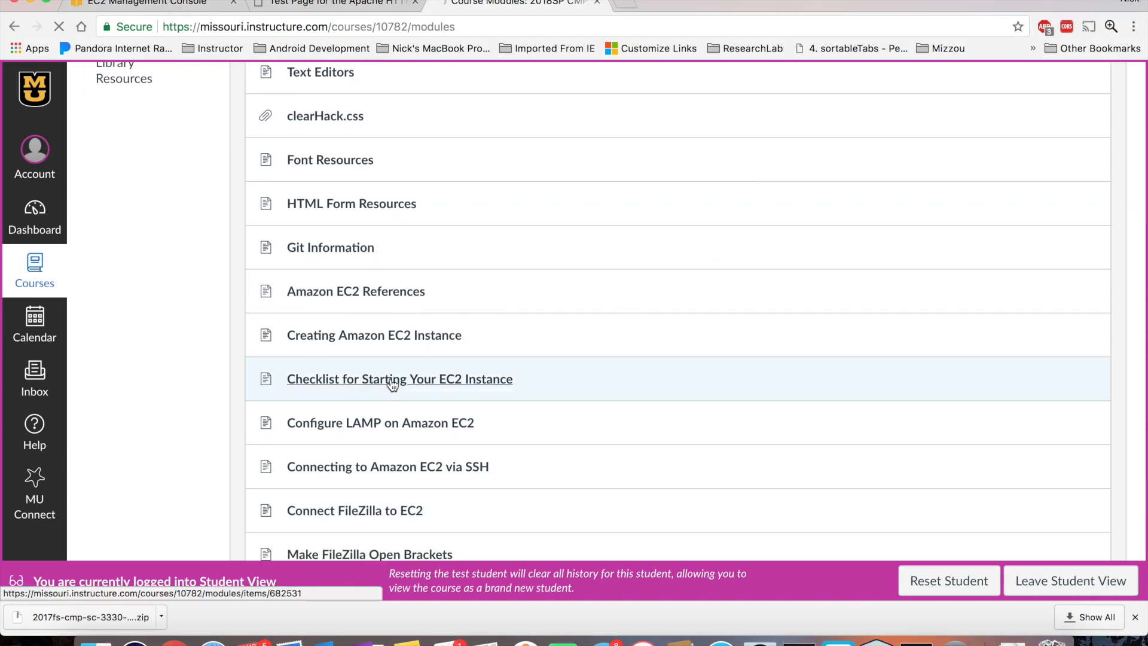
left_click(400, 378)
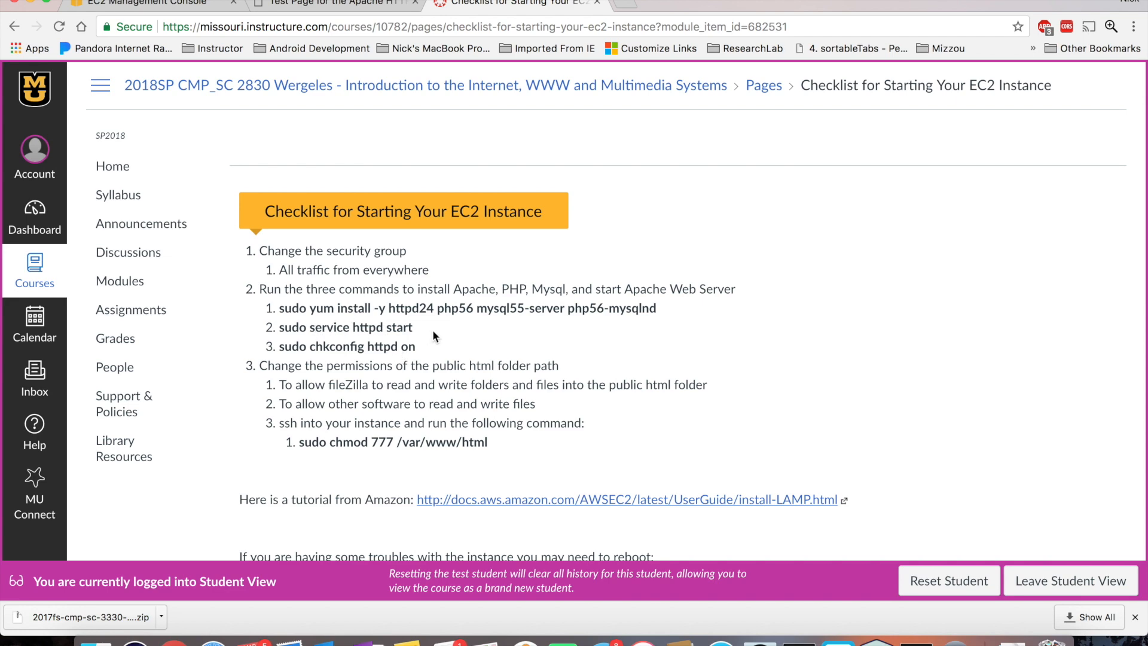
Step: View the Apache AMI test page and highlight the /var/www/html/ content directory path
left_click(339, 5)
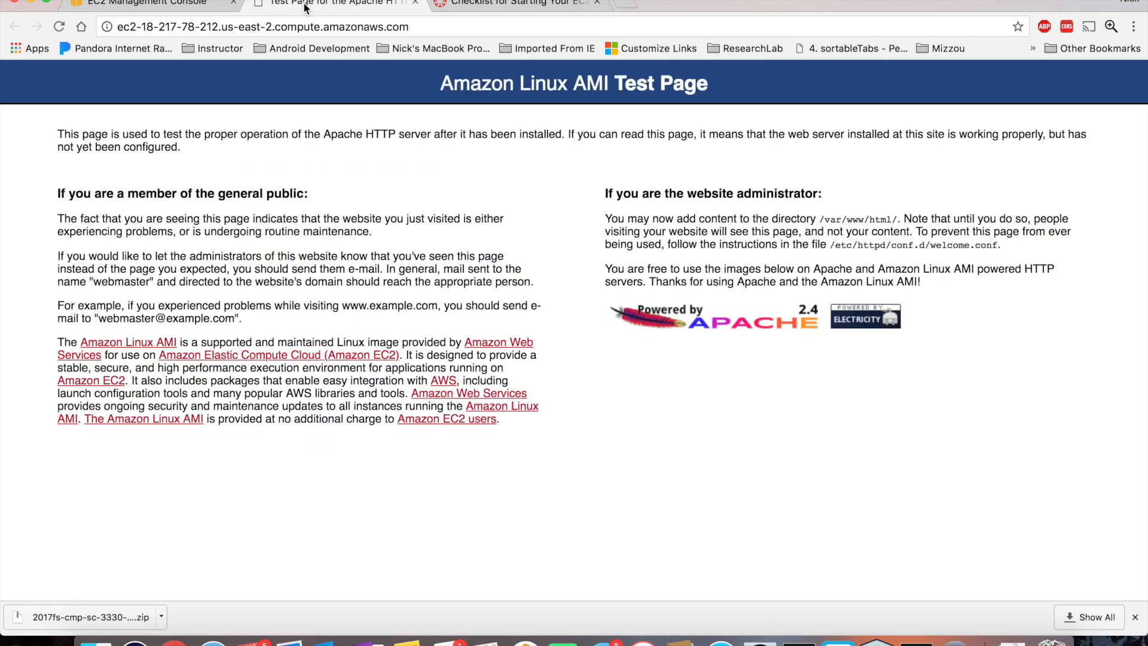
mouse_move(434, 186)
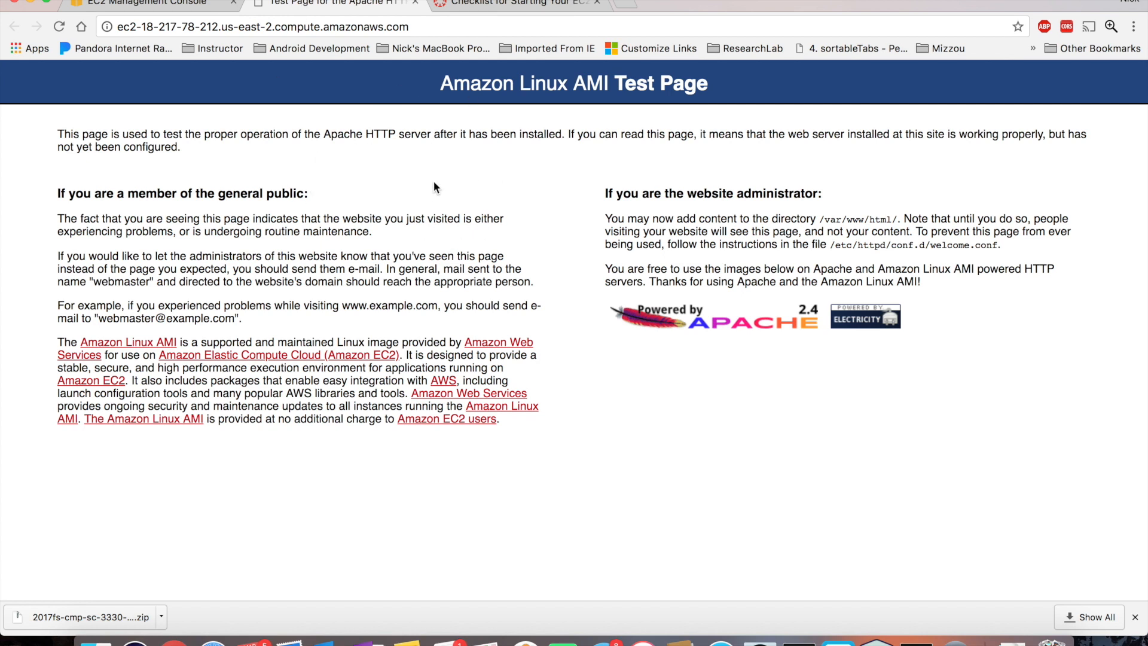
mouse_move(595, 244)
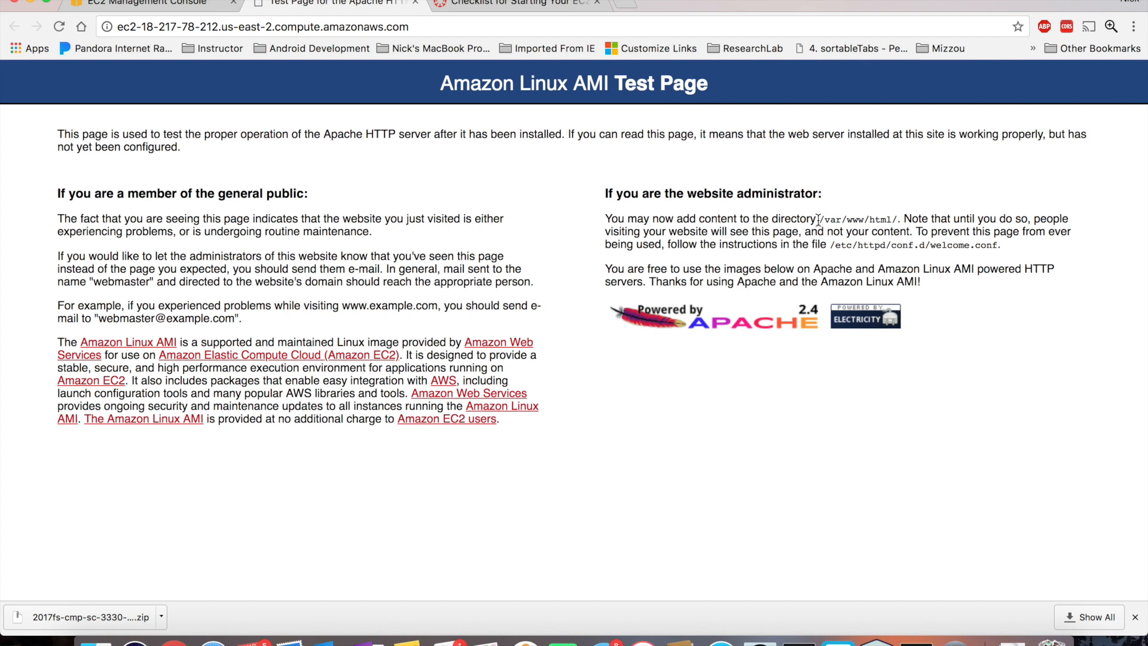
left_click_drag(818, 217, 866, 217)
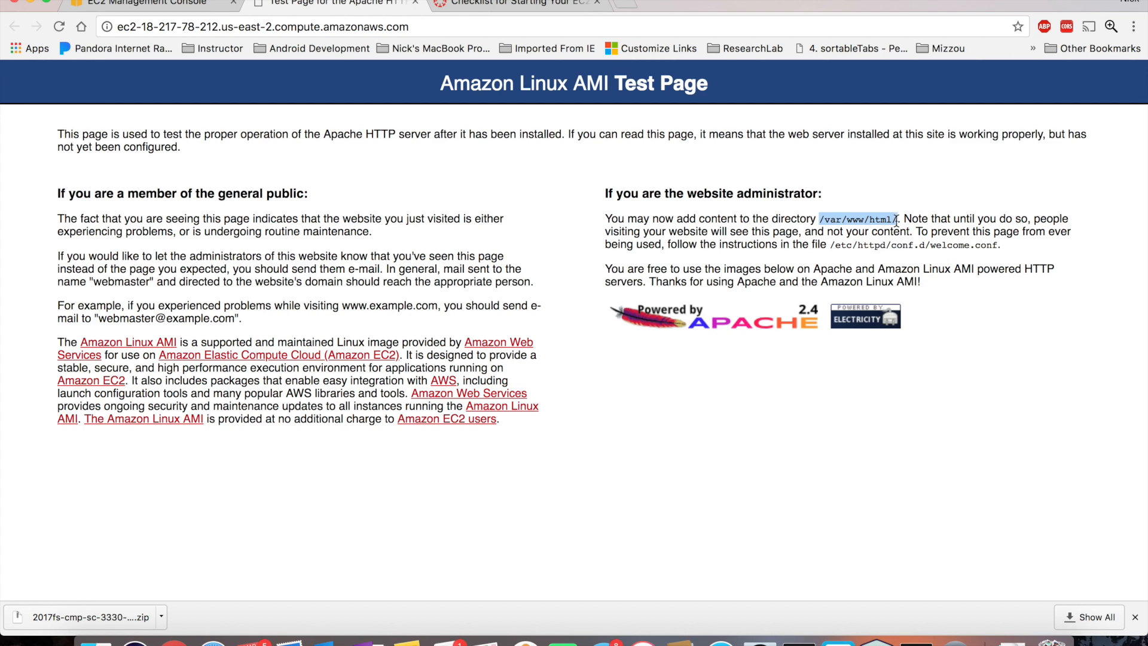
mouse_move(798, 643)
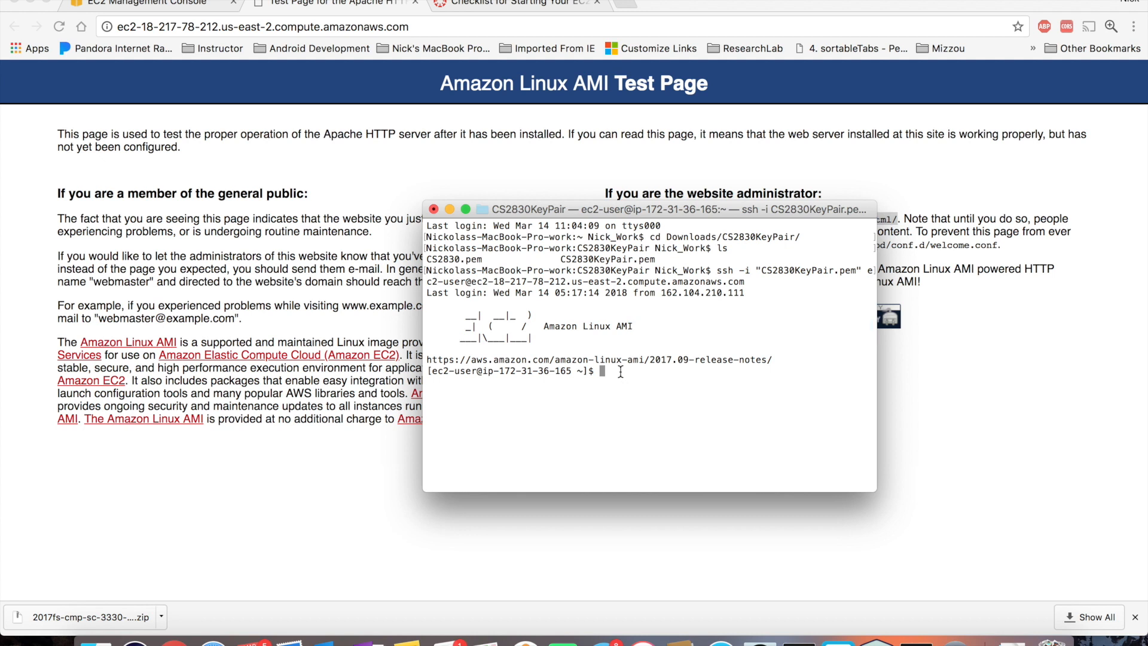
Step: Change into /var/www/html/ in the SSH session and confirm it with pwd
type("cd")
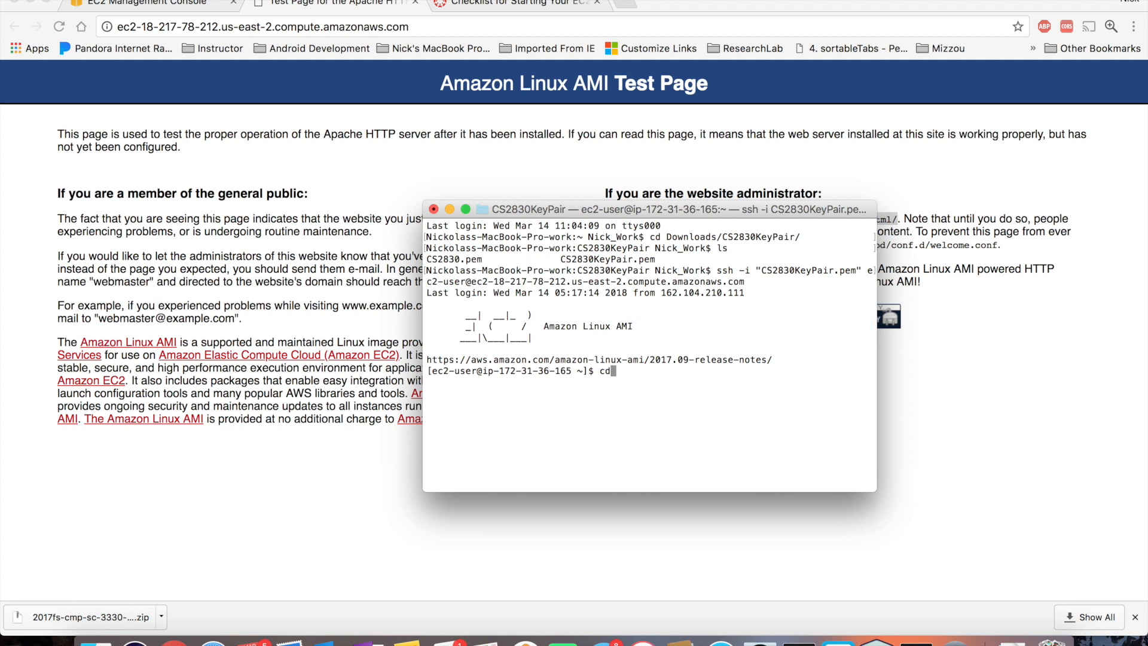
type("/")
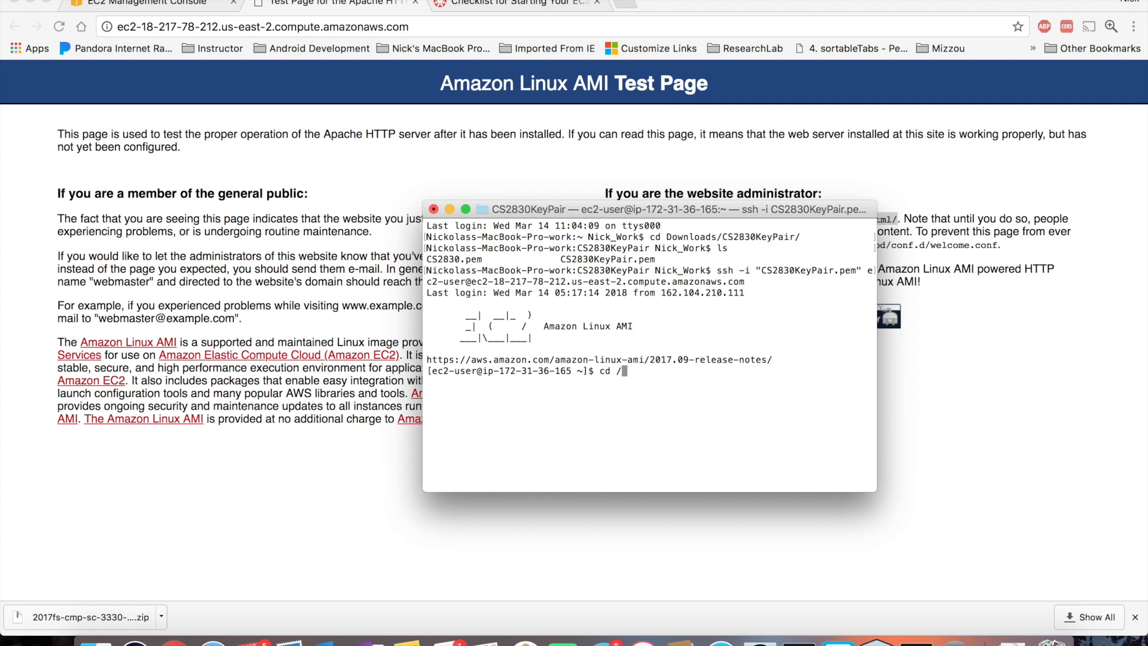
type("va")
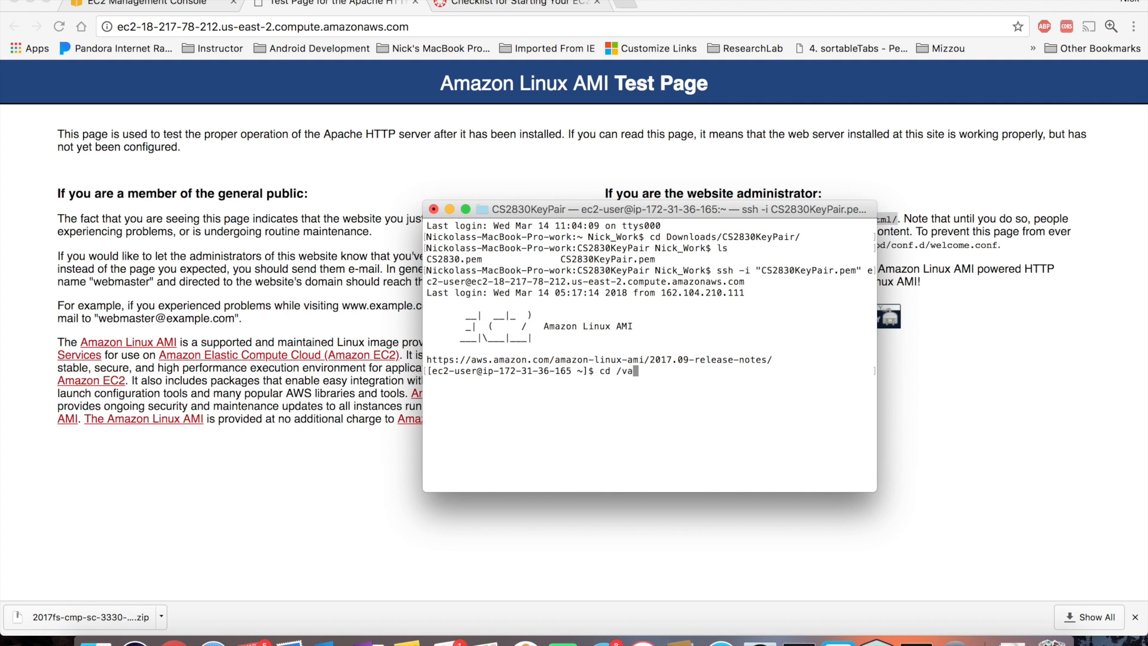
type("r/")
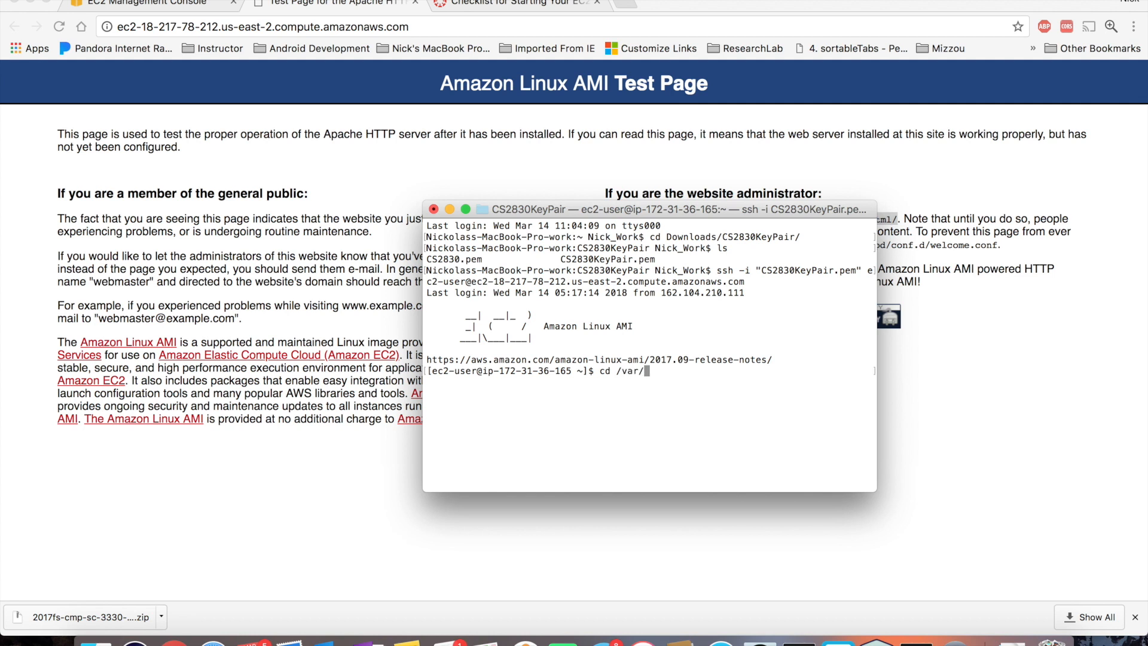
type("w")
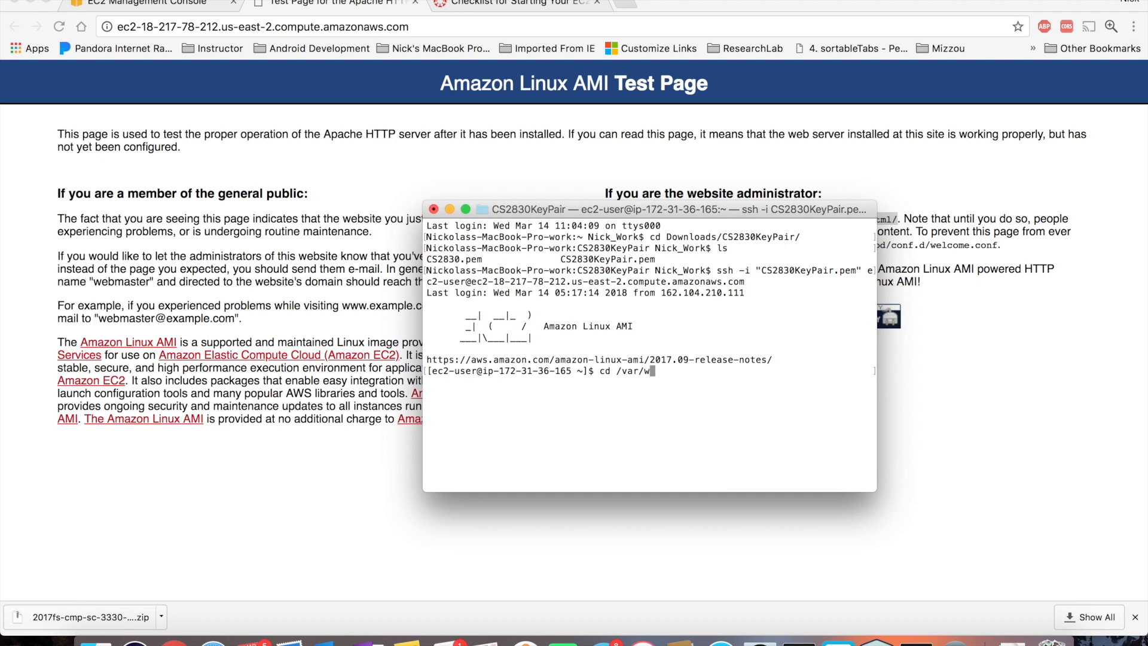
type("ww/")
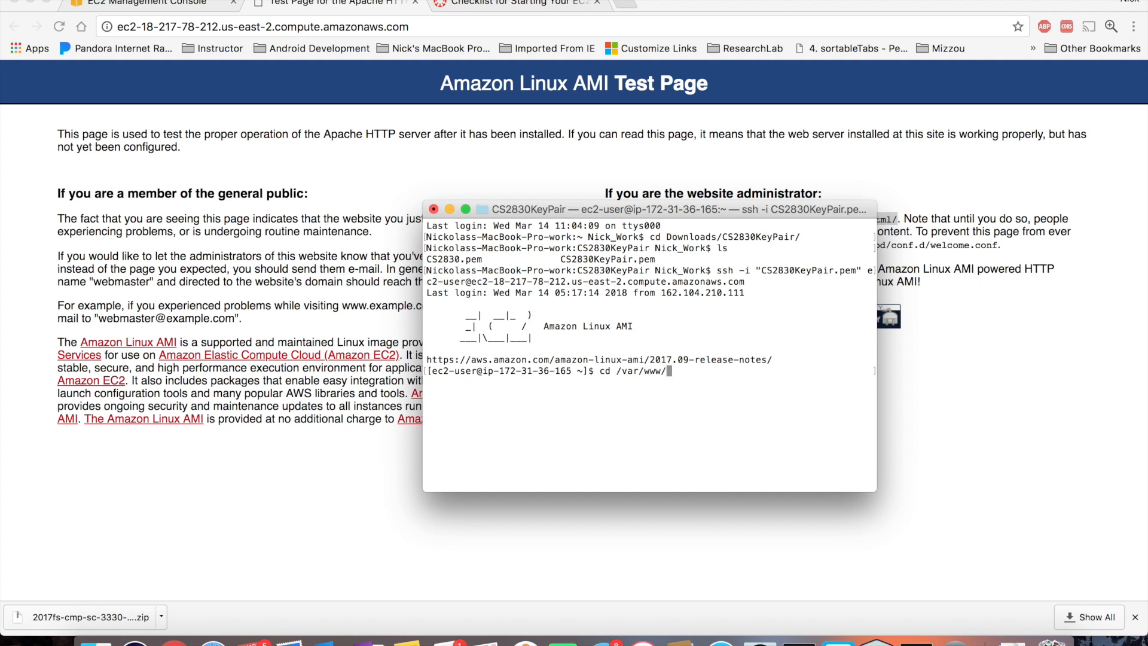
type("html/")
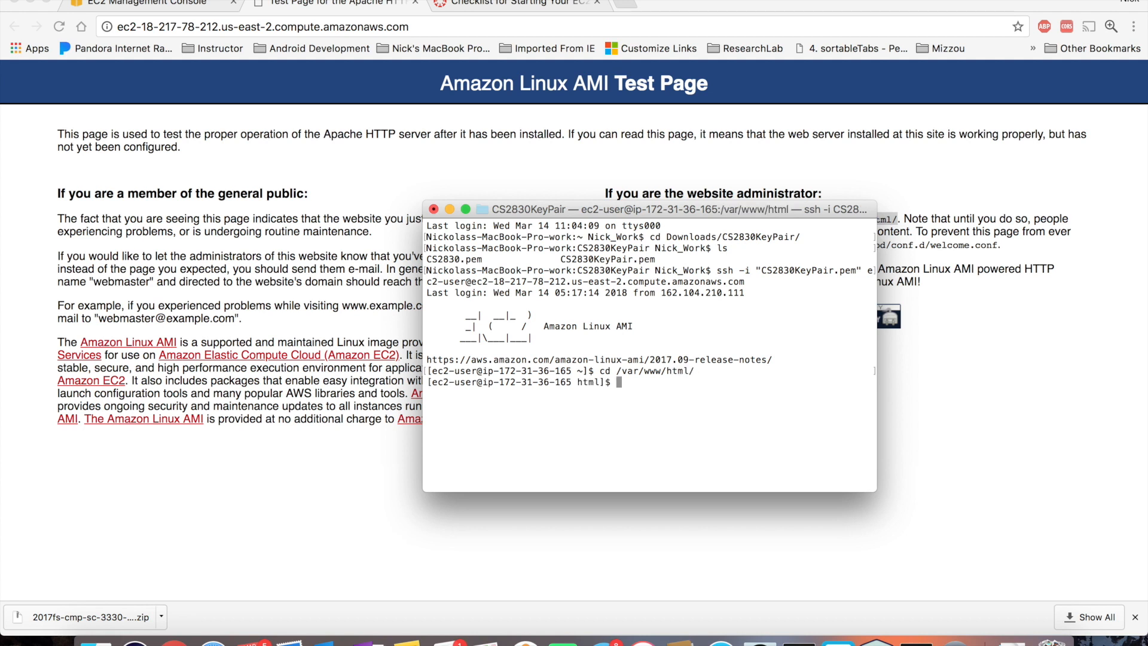
double_click(593, 383)
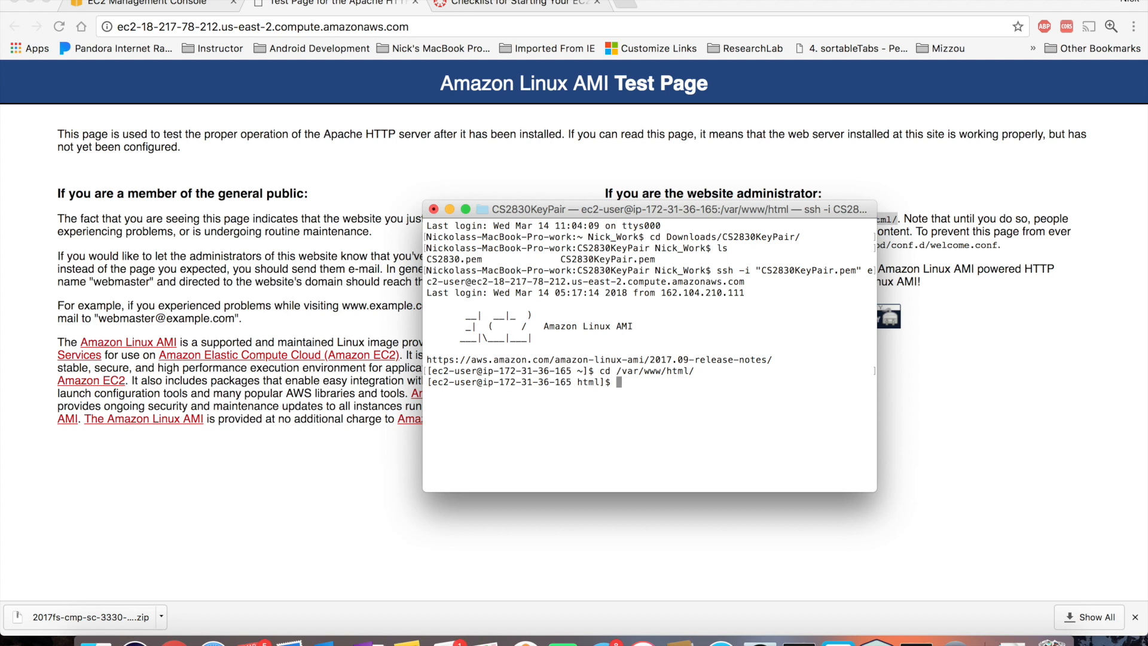
type("pwd")
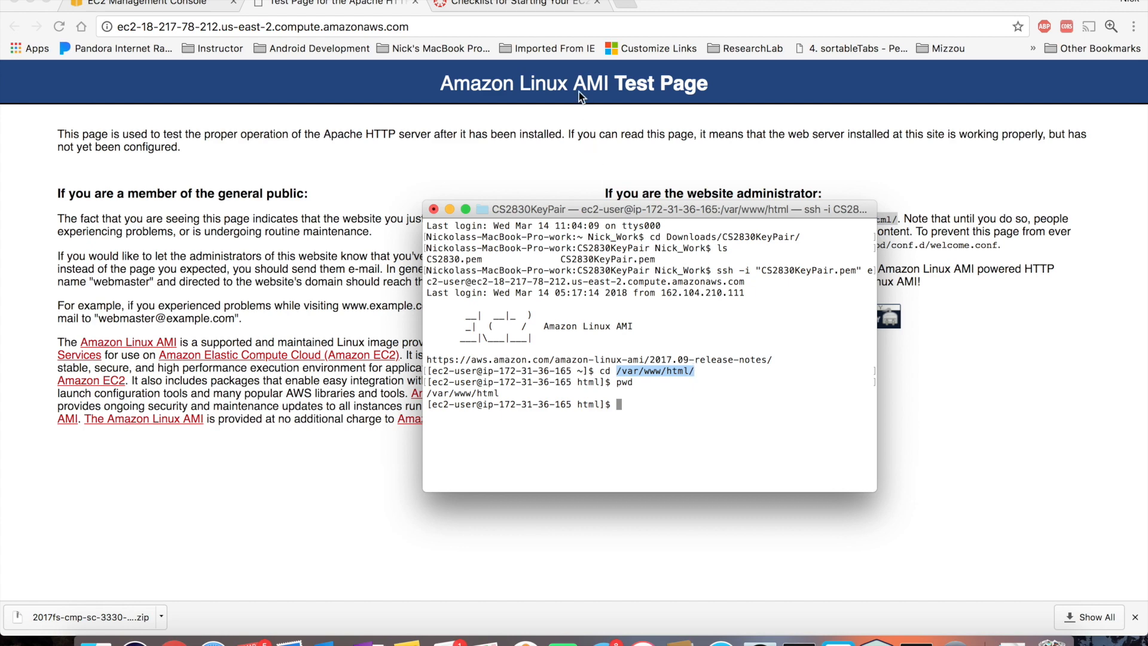
left_click(525, 2)
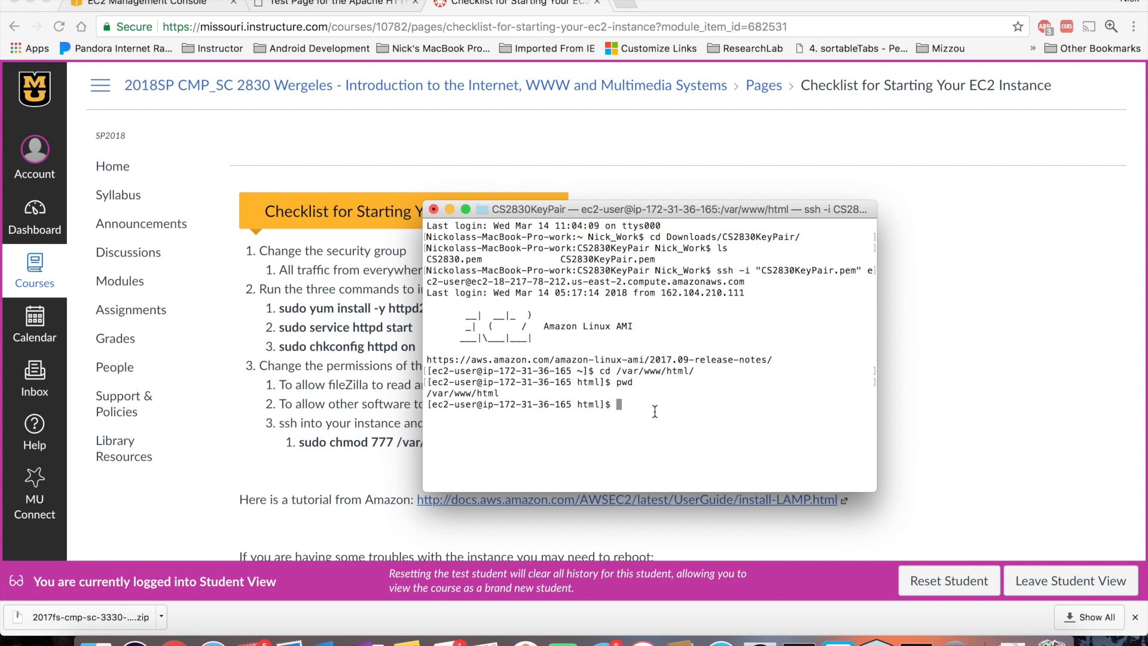
Step: Create helloWorld.html in vi and enter the text 'hello world'
type("vi")
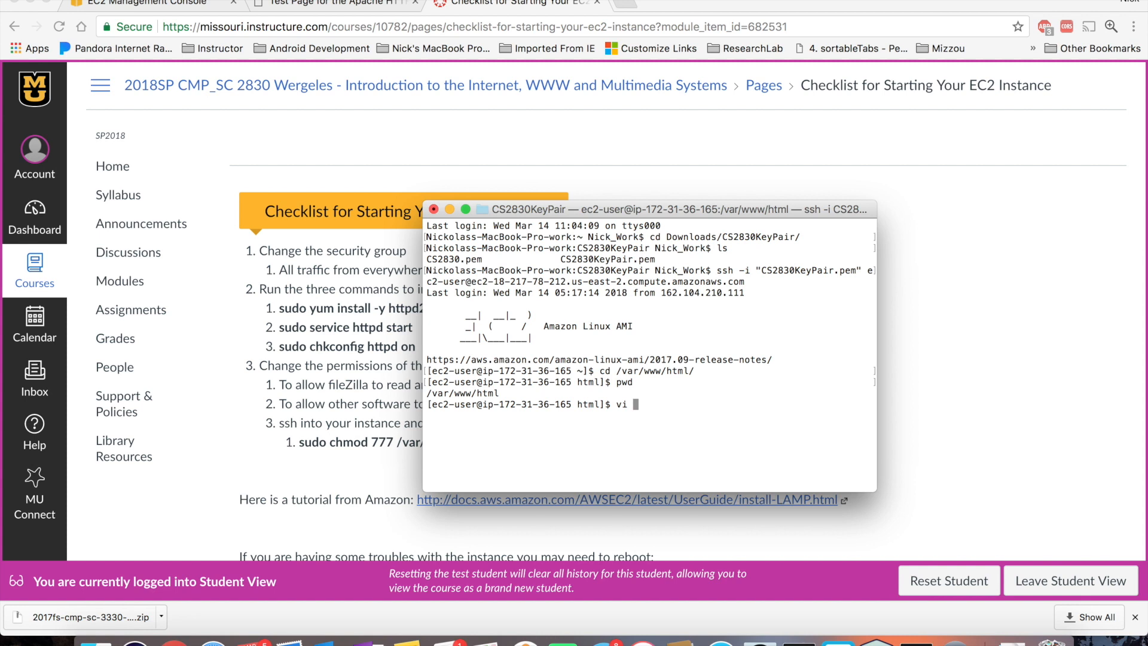
type("helloWorld.")
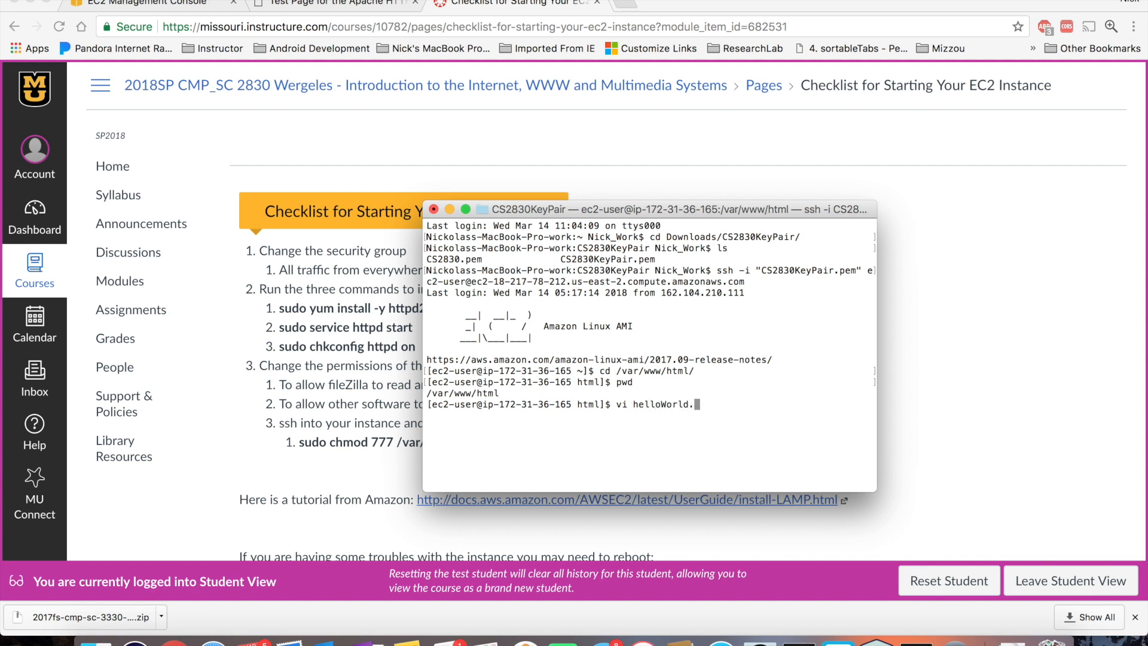
key("Return")
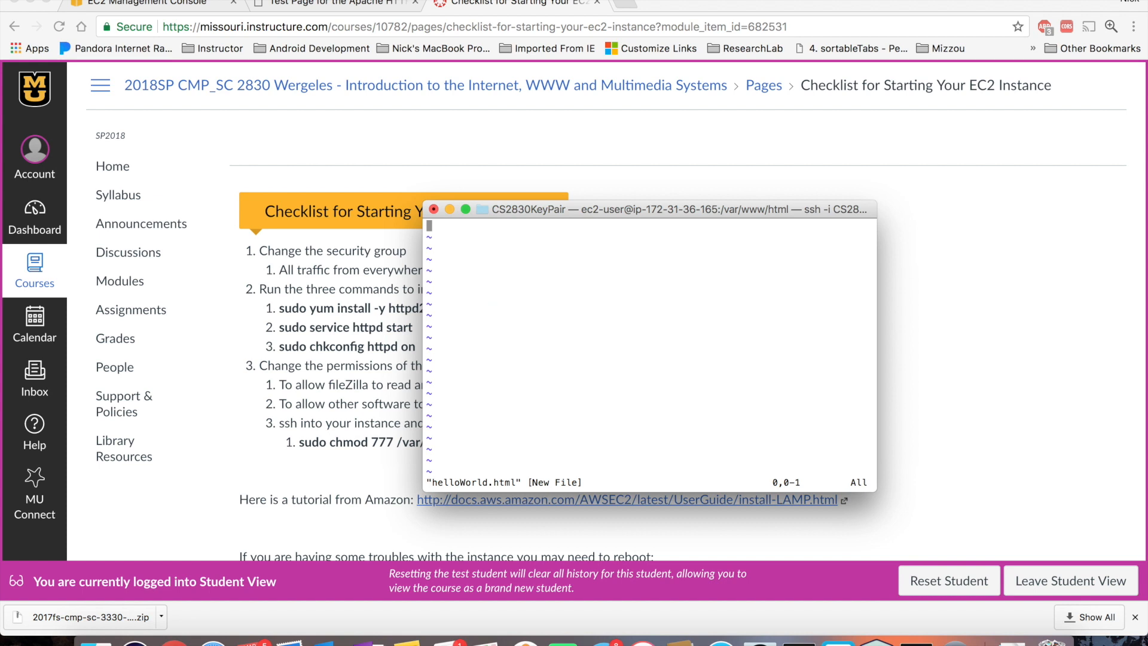
type("hell")
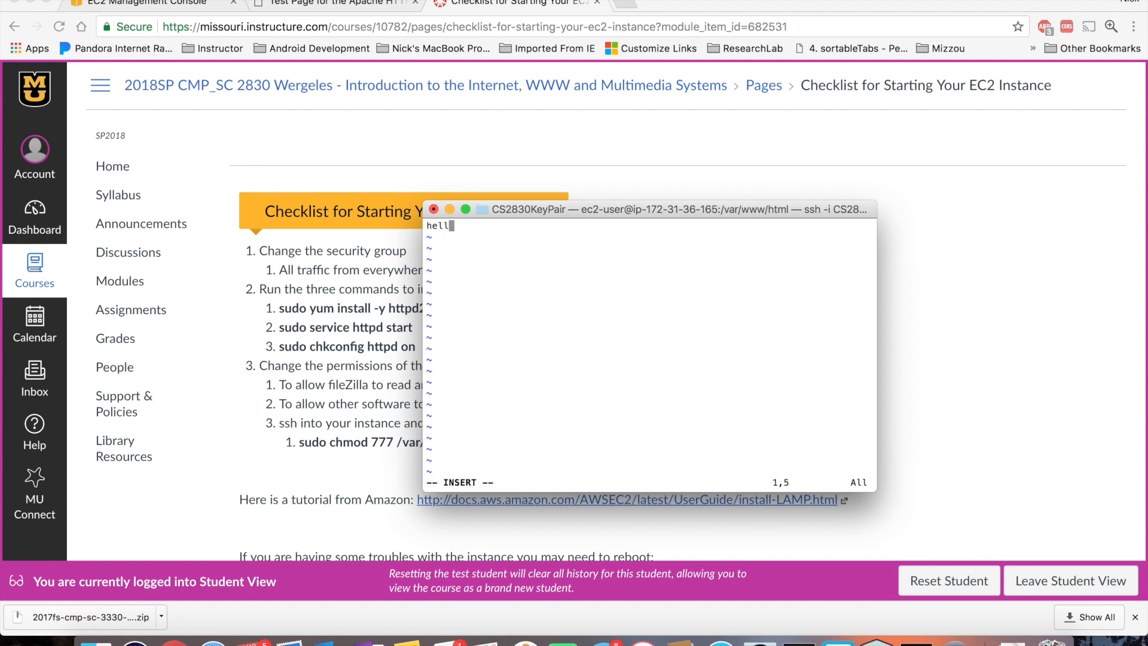
type("o world")
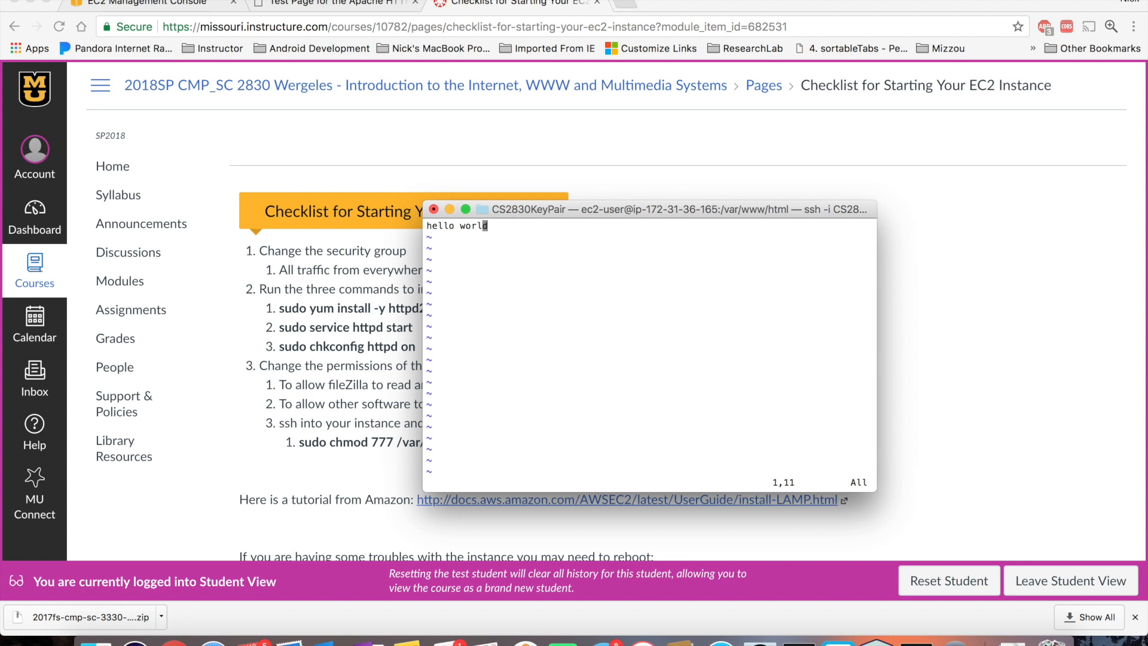
Step: Finish the 'hello world' line and exit vi with :x back to the shell
key("i")
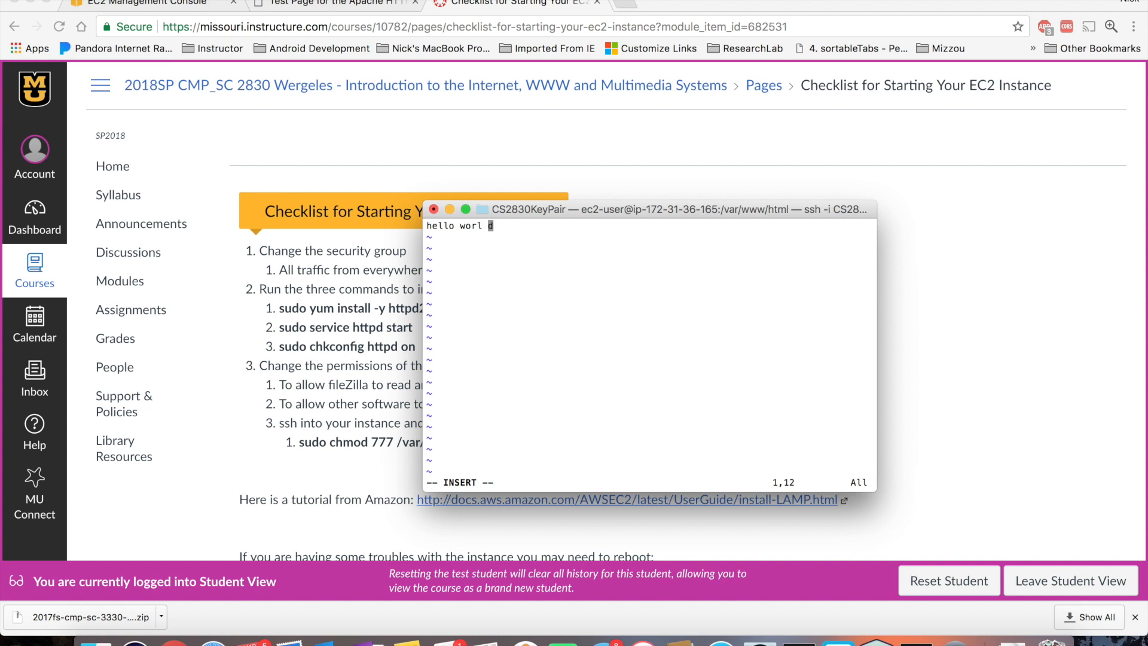
type("d")
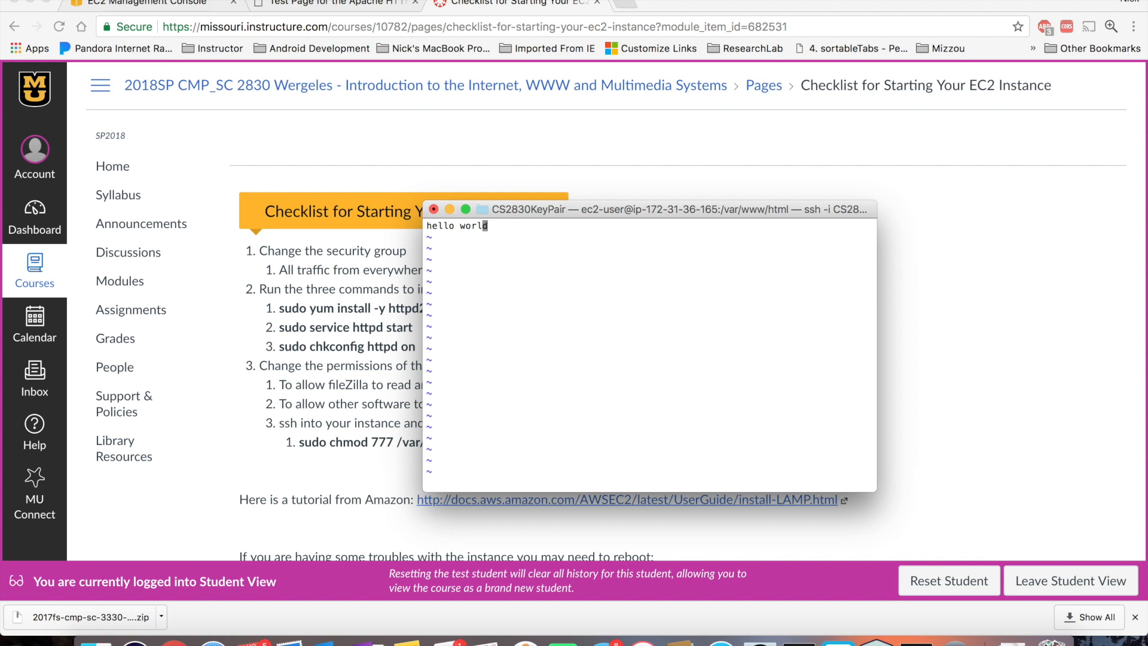
type(":")
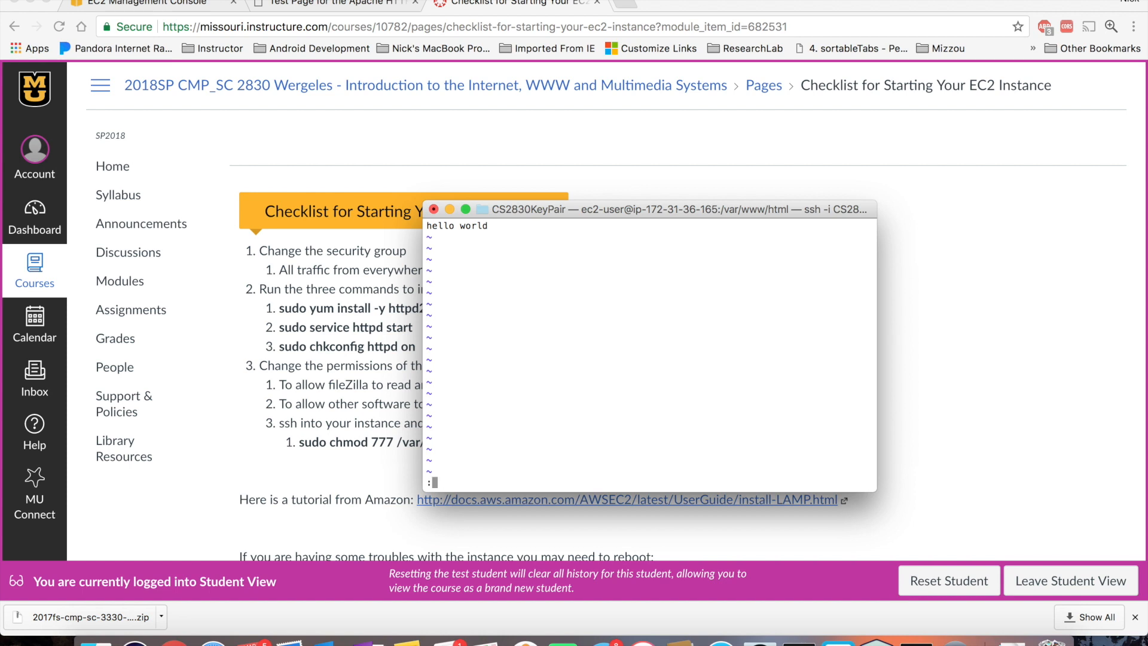
type("x")
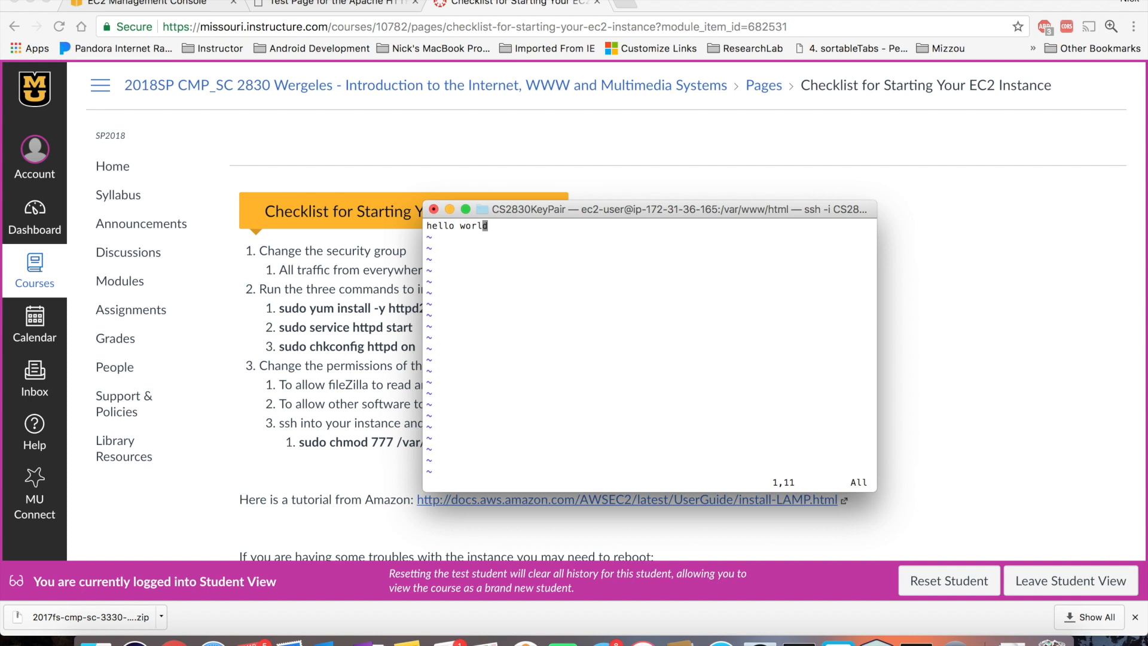
key("Escape")
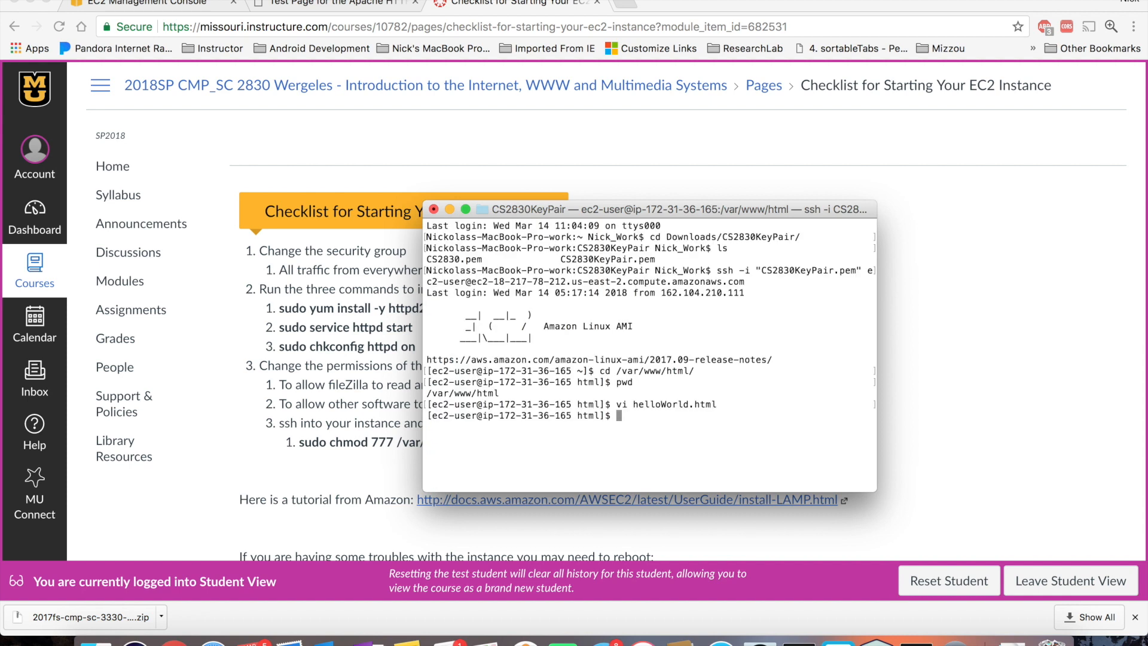
Step: List /var/www with ls -l and highlight the html folder's permission bits
type("ls")
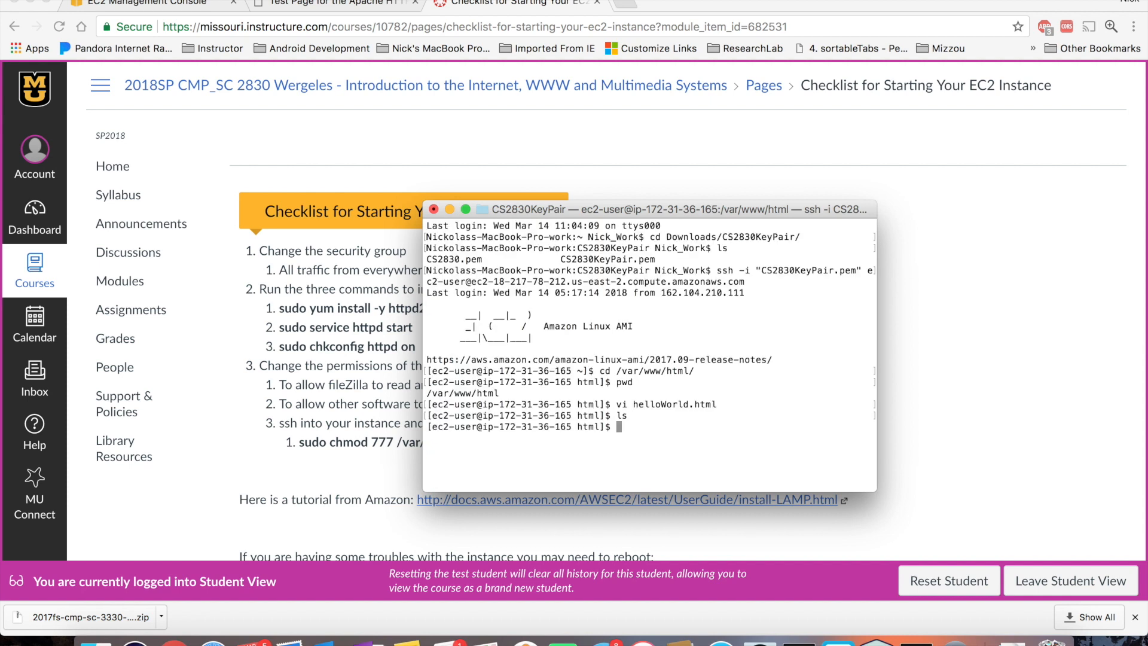
type("cd ..")
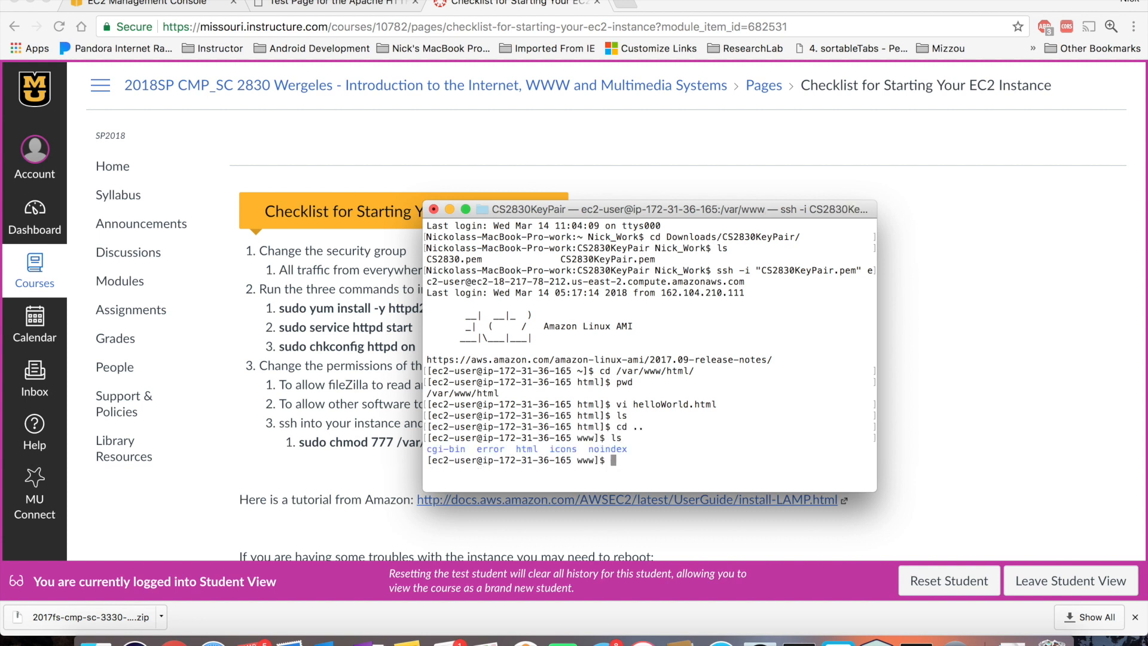
type("ls -l")
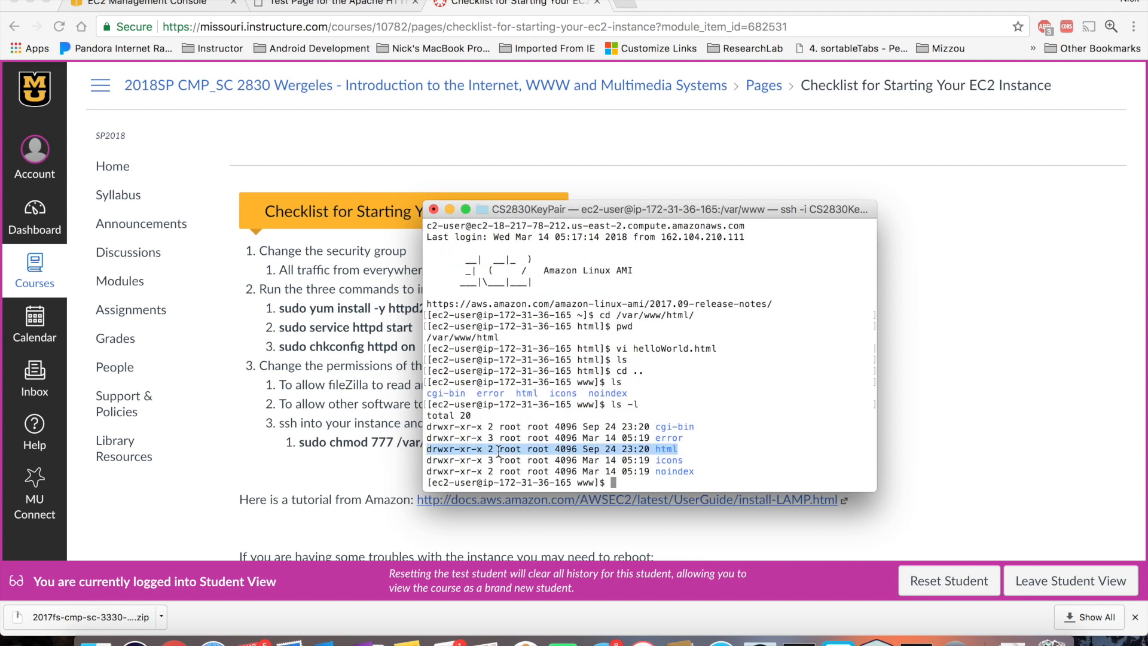
double_click(510, 448)
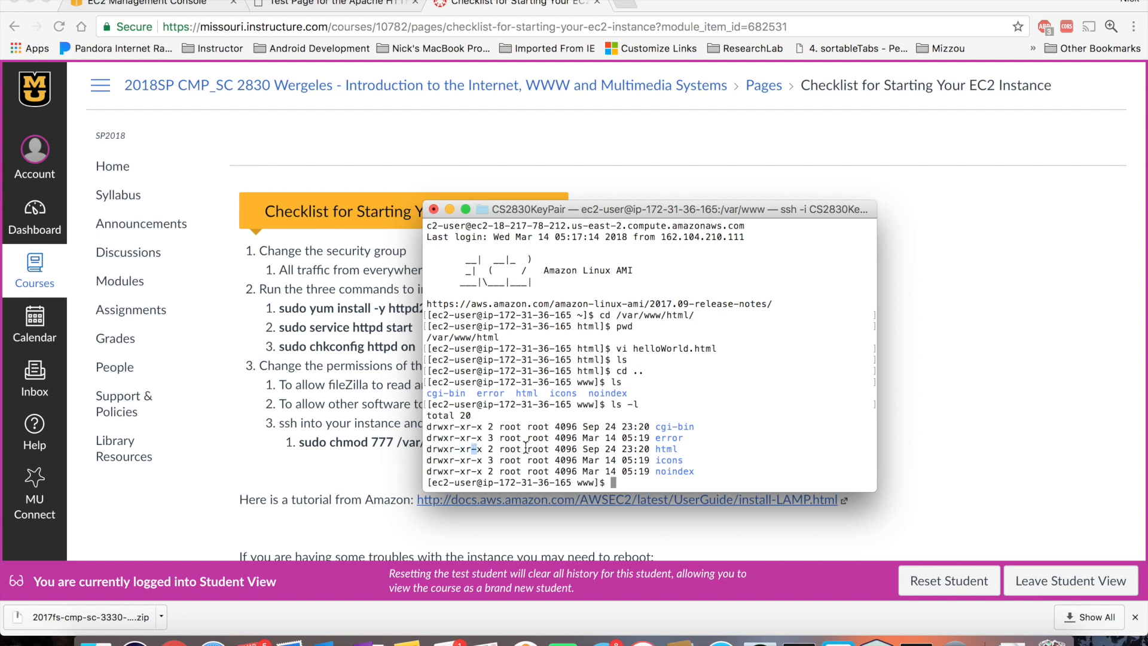
double_click(538, 448)
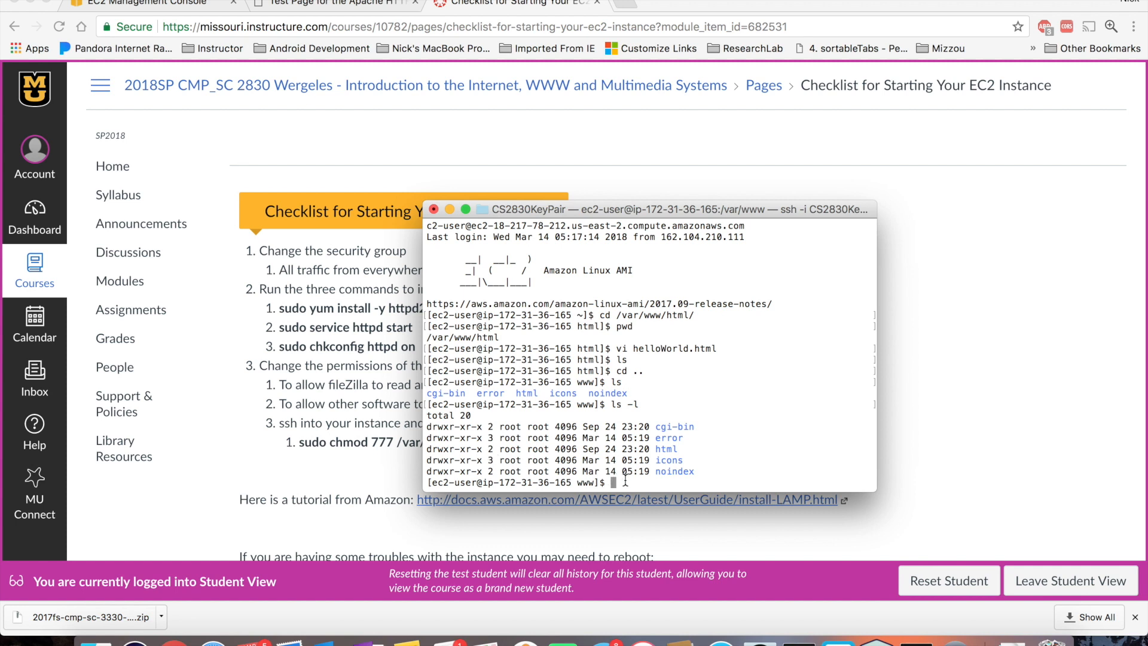
Step: Change the html folder's permissions with sudo chmod 776 then 775, confirming drwxrwxr-x
type("sudo chmod")
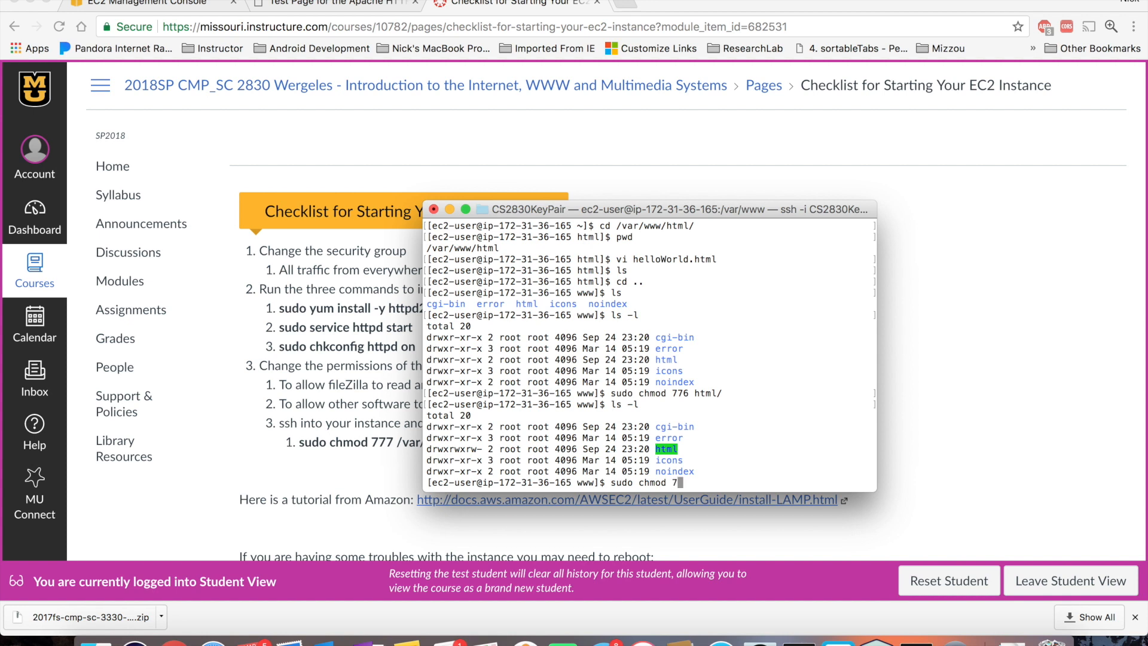
type("75 html/")
type("ls -l")
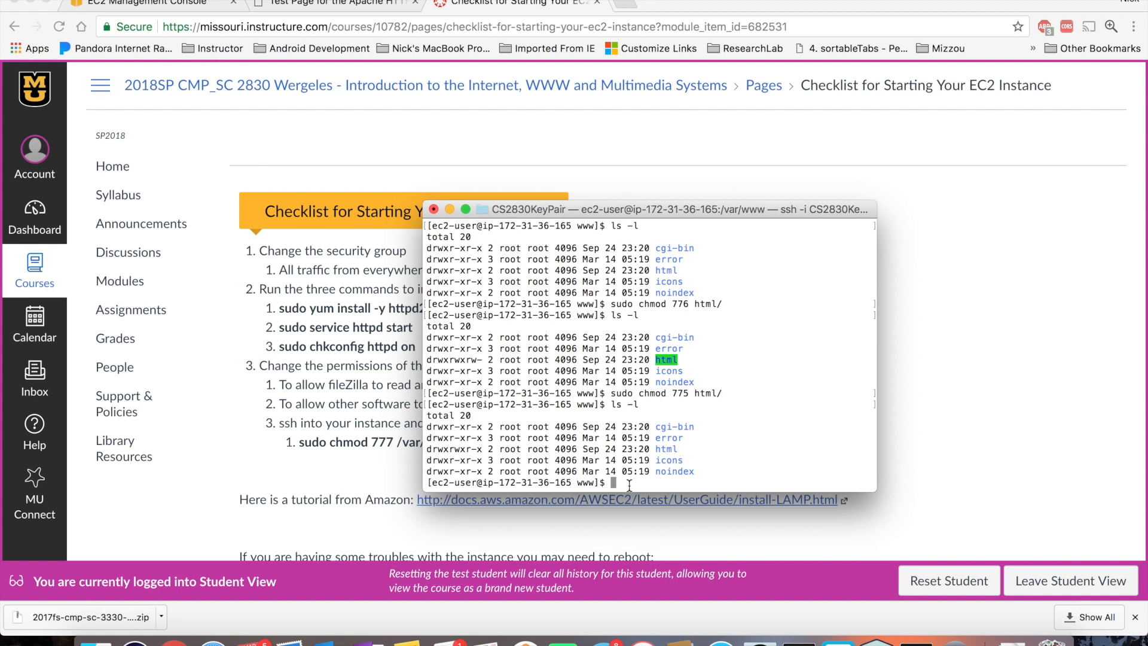
Step: Try editing helloWorld.html in vi, hit the E212 write error, and quit with :q!
type("cd html/")
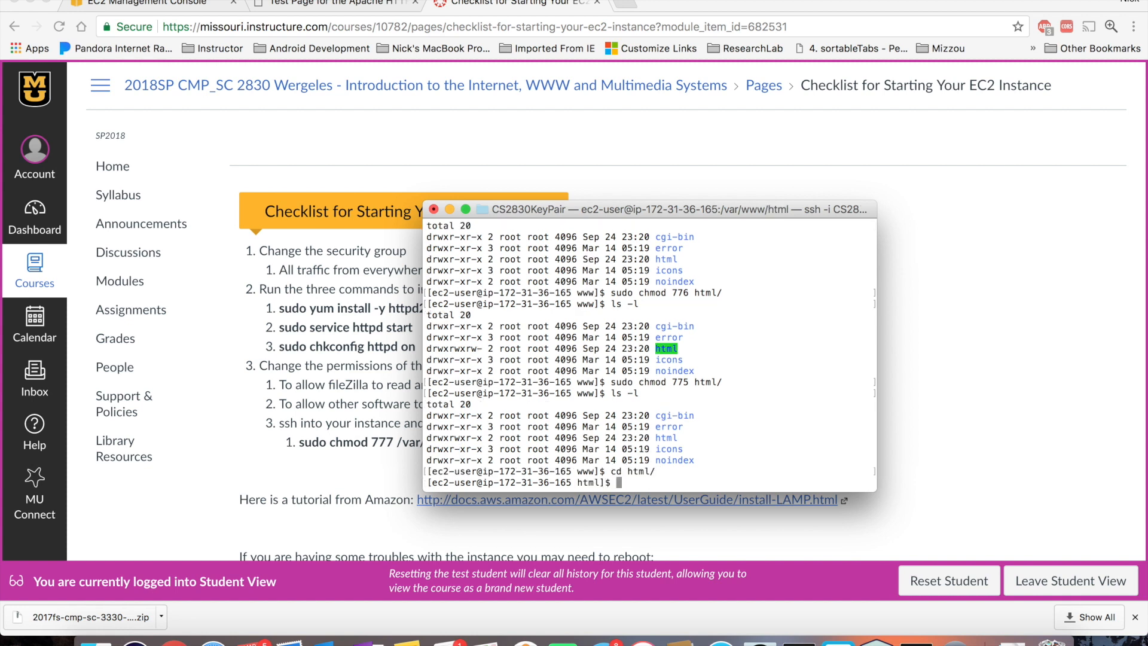
type("vi")
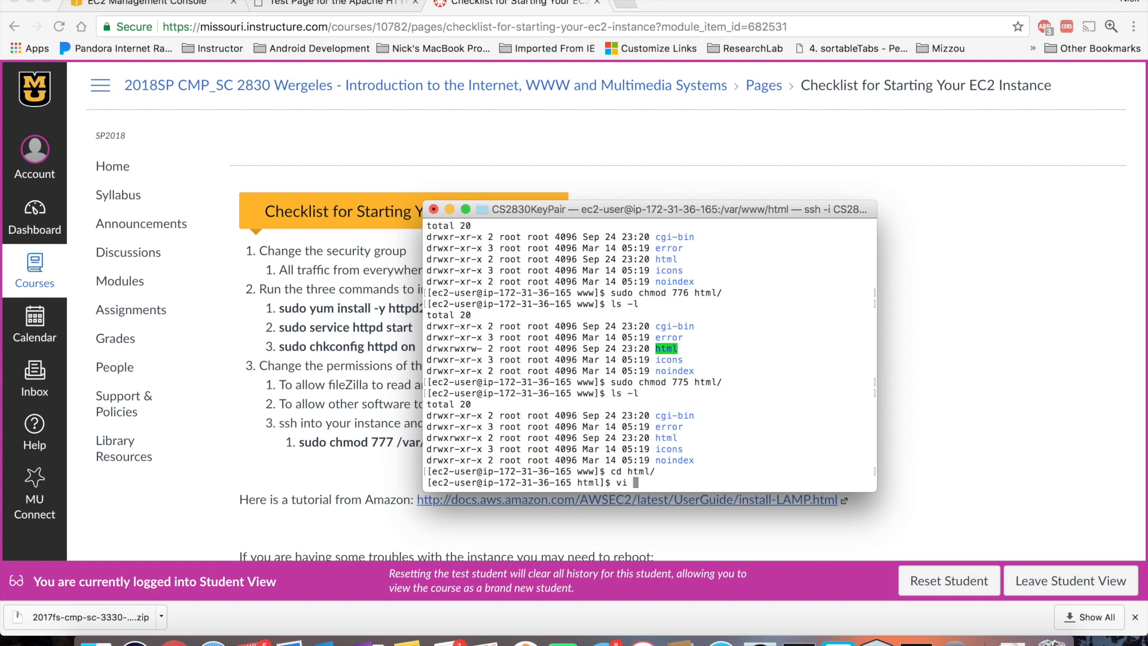
type("helloWorl")
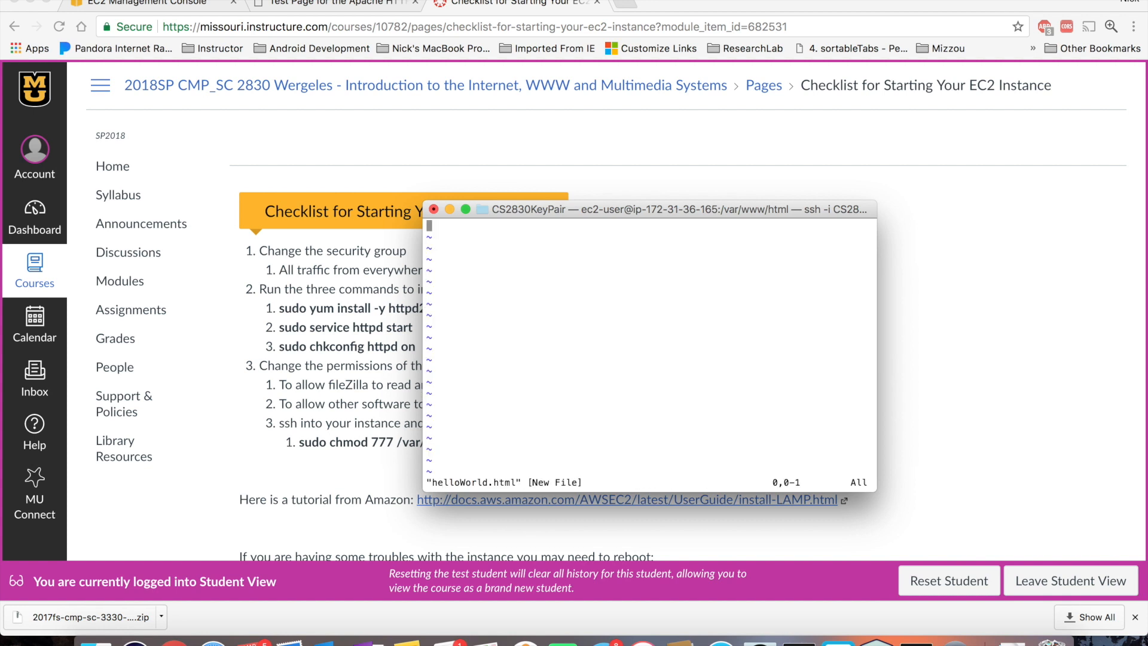
type("jfjfjfj")
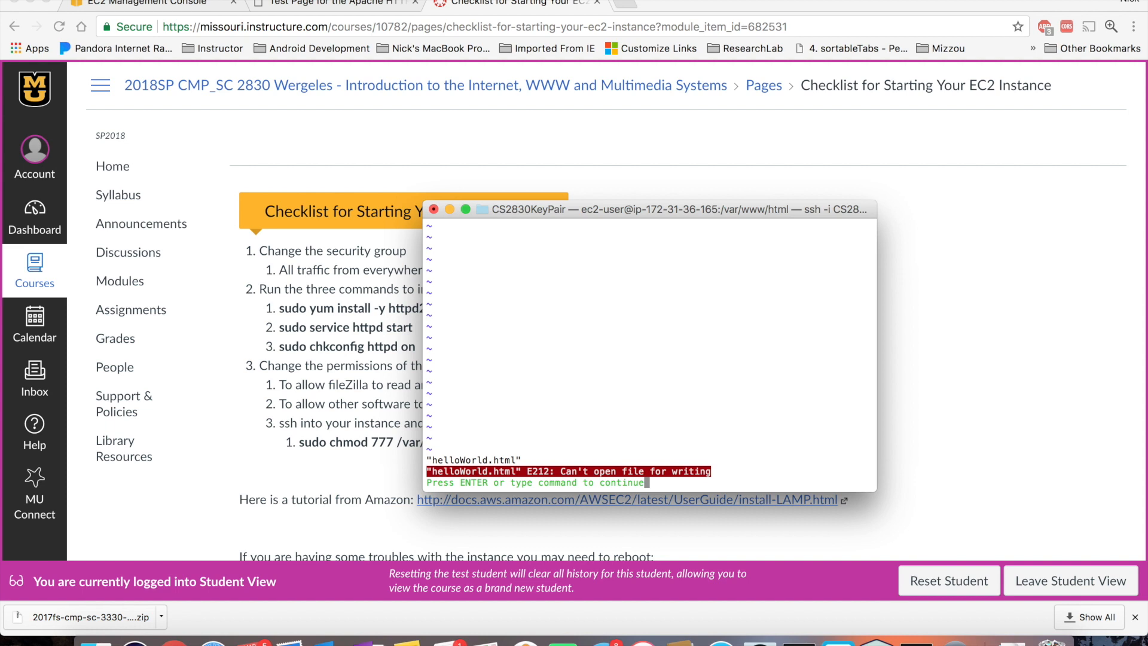
type(":q!")
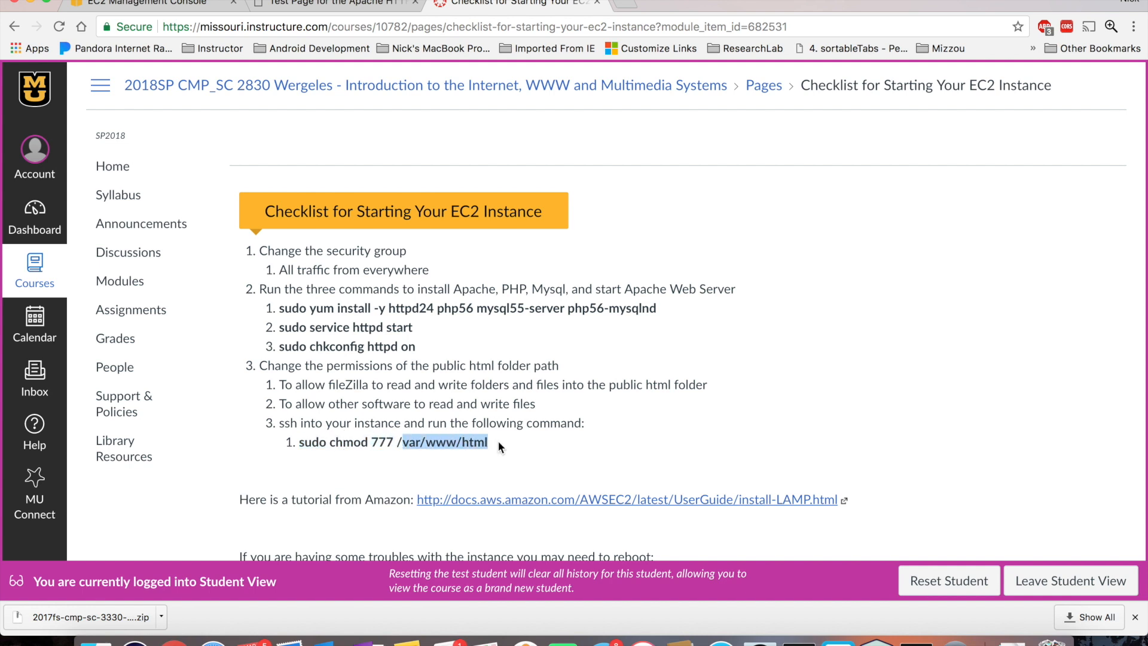
double_click(384, 443)
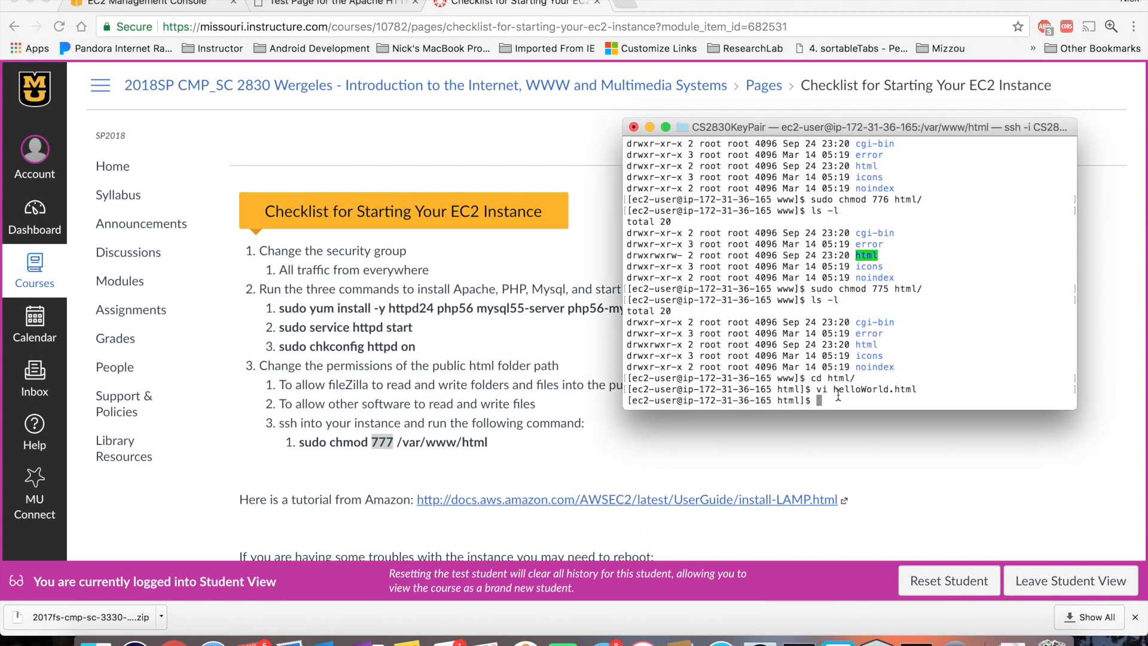
Step: Run sudo chmod 777 /var/www/html/ and confirm drwxrwxrwx with ls -l
type("sudo")
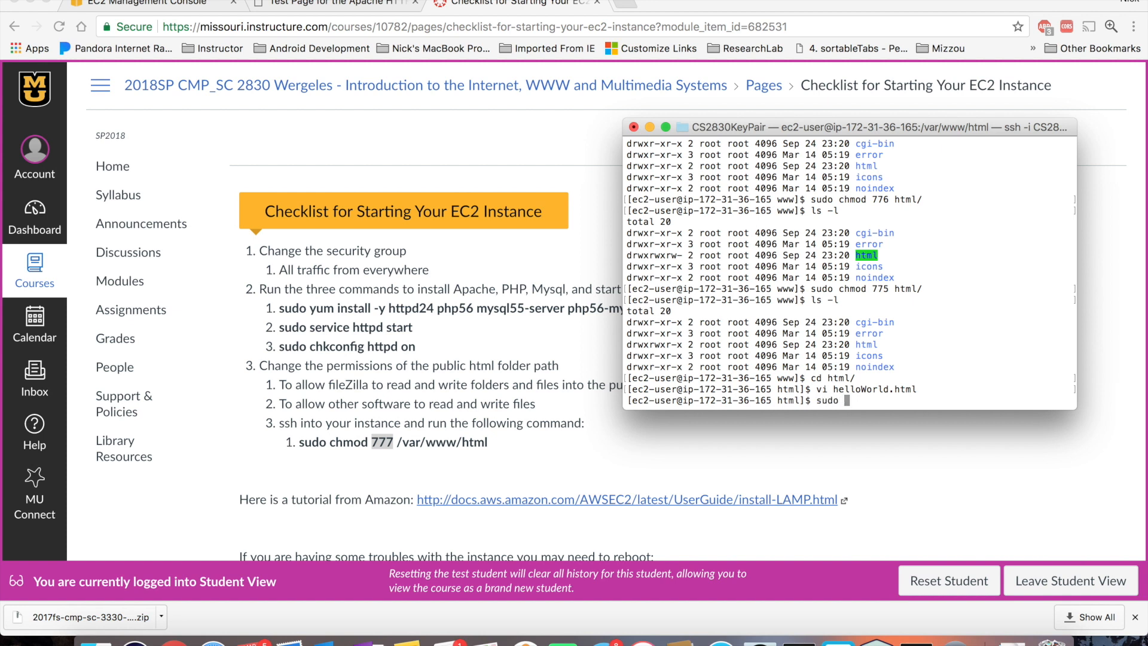
type("chmod")
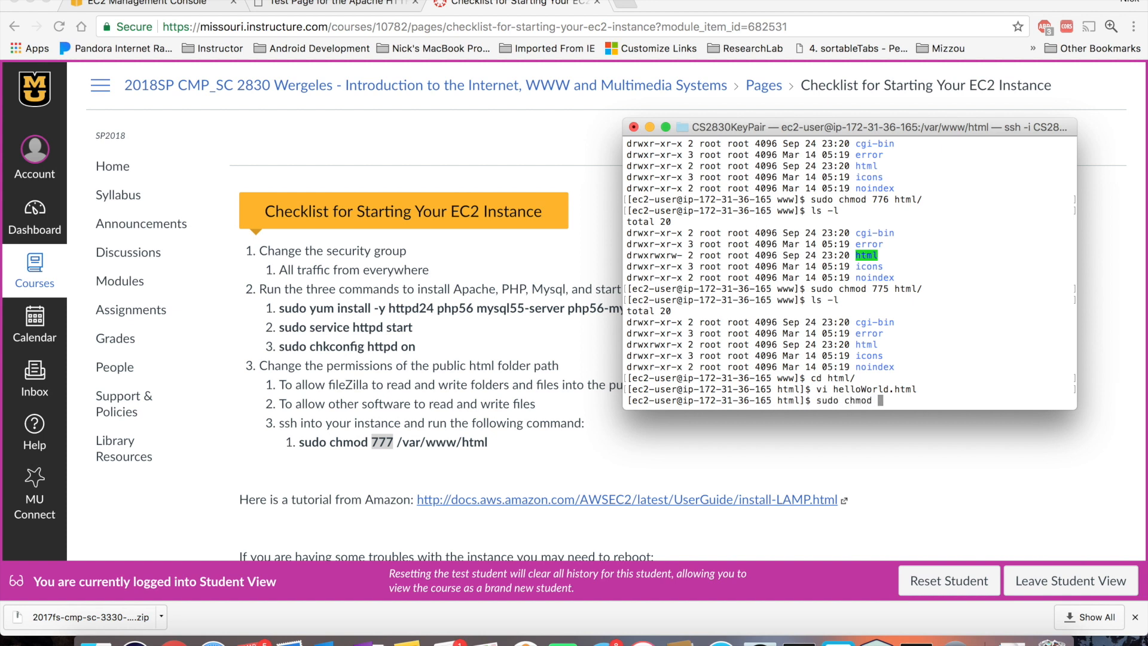
type("777")
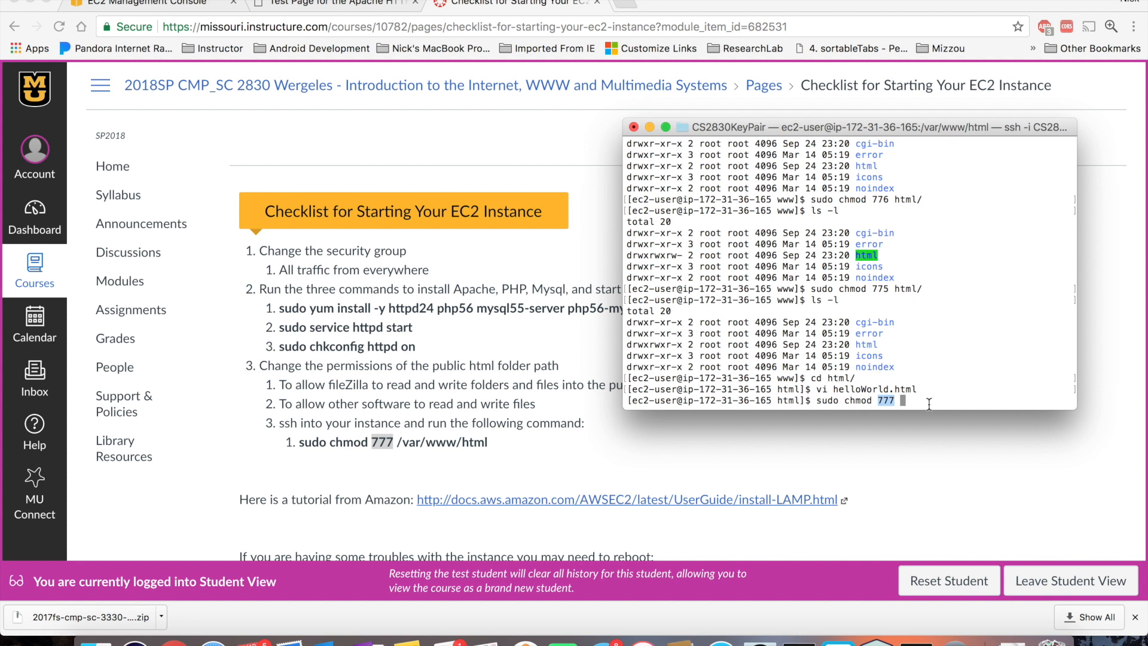
type("v")
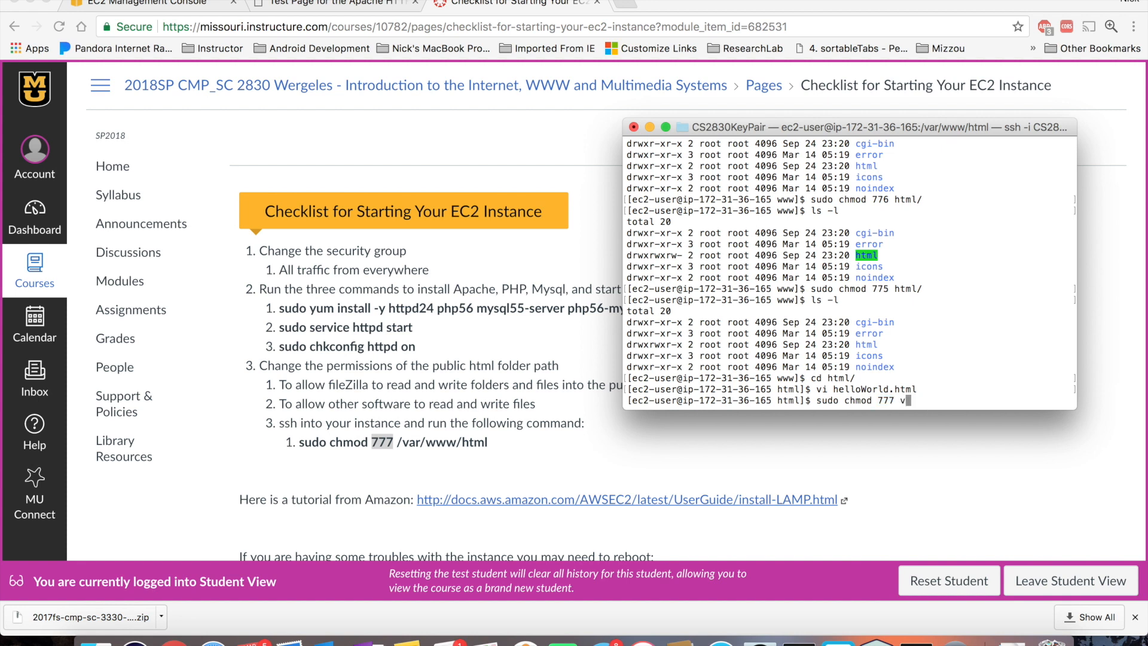
type("/var/www/html/")
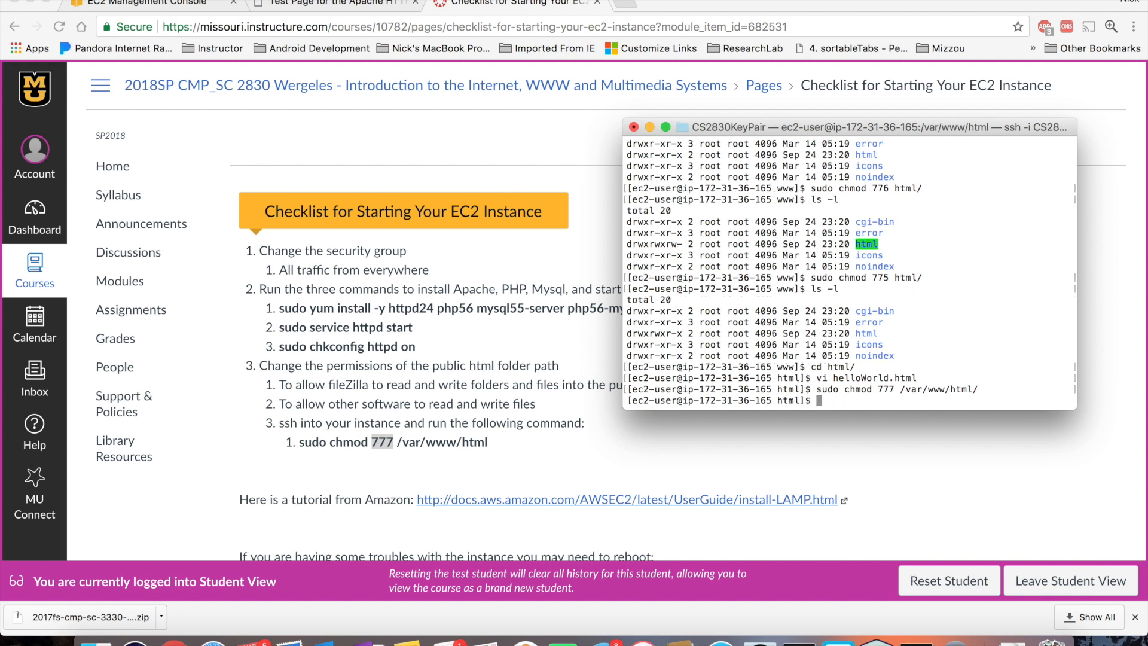
type("ls -l")
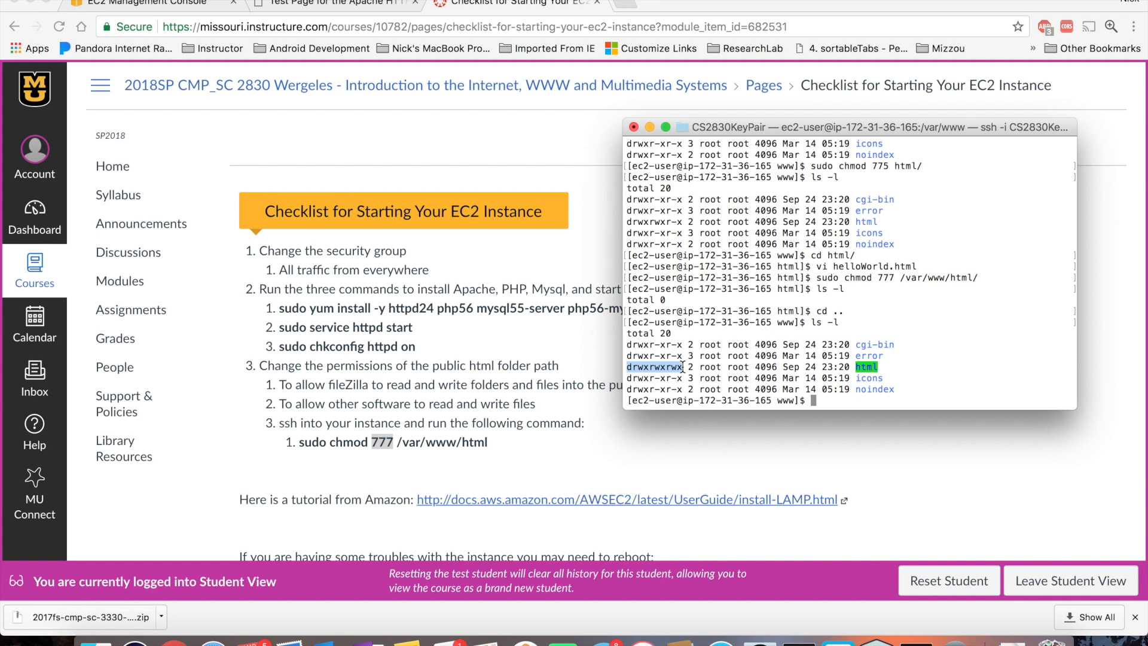
type("cd")
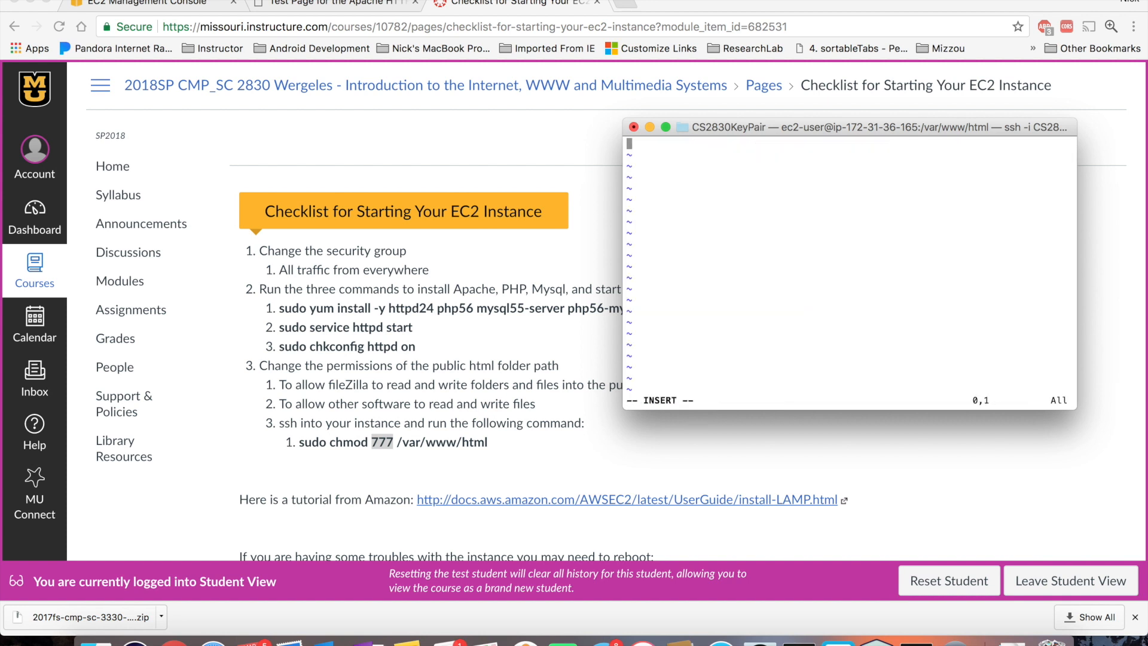
Step: Write 'hello world' into helloWorld.html in vi and save with :wq
type("hello")
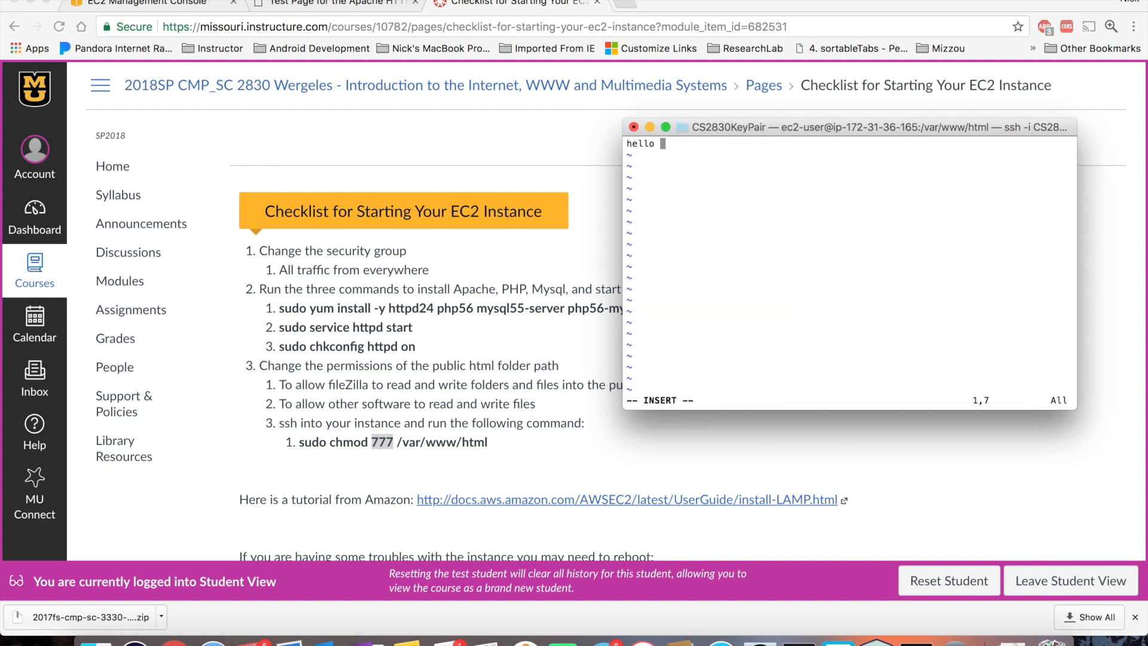
type("world")
left_click(850, 400)
type(":")
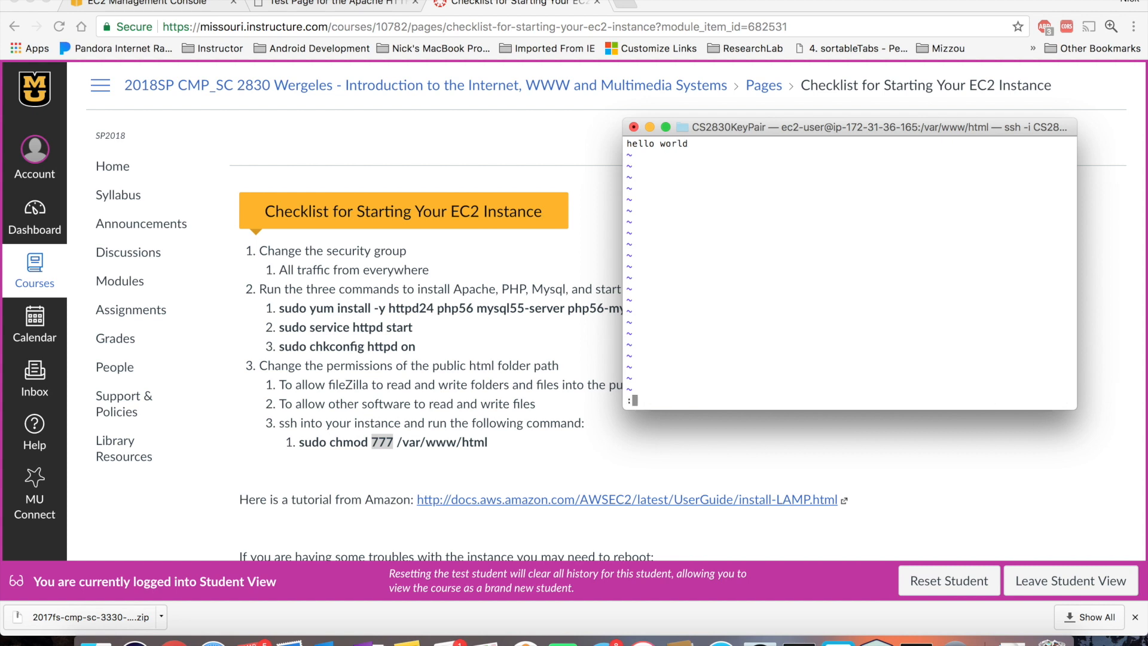
type("wq")
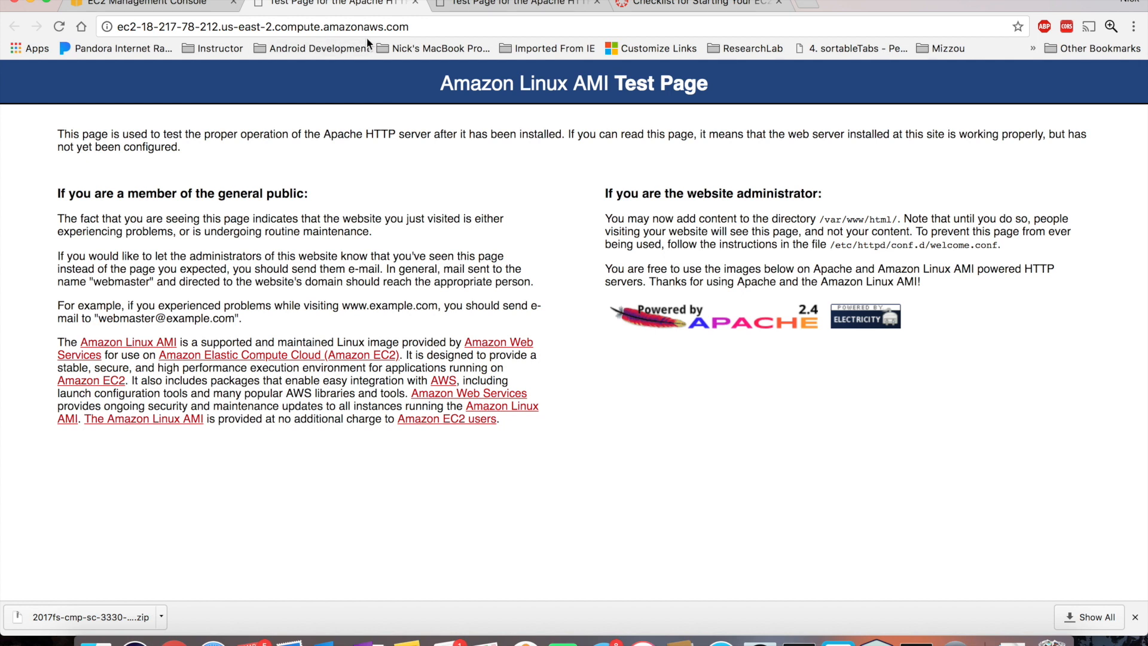
Step: Load /helloWorld.html from the EC2 public DNS address in Chrome, showing 'hello world'
left_click(259, 26)
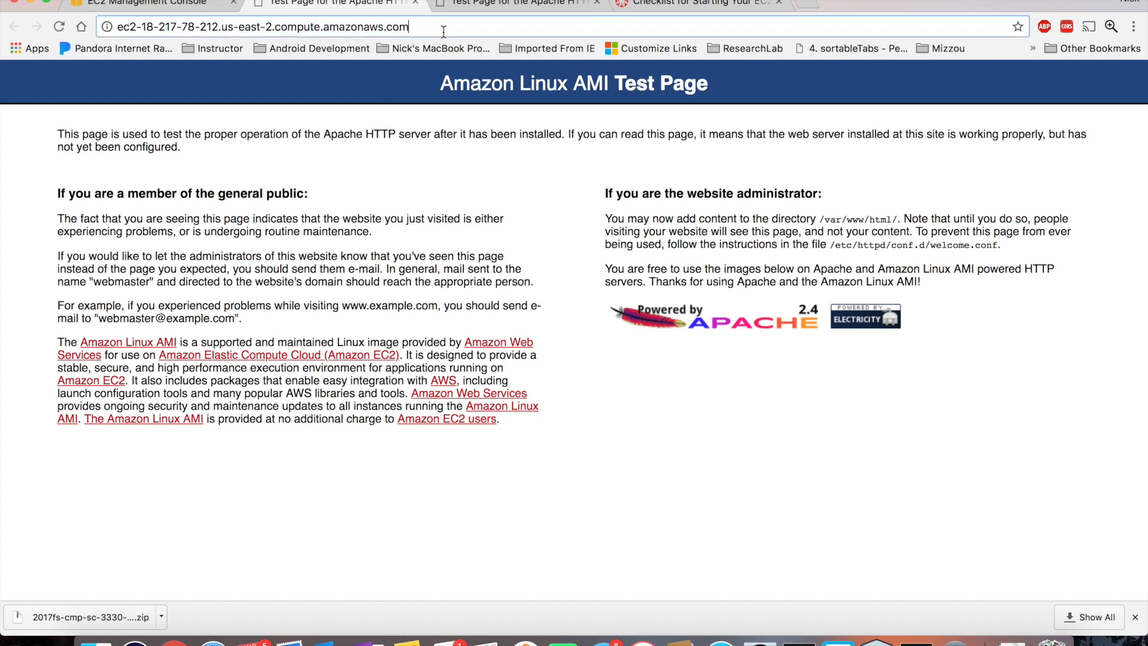
type("/helloWorld.html")
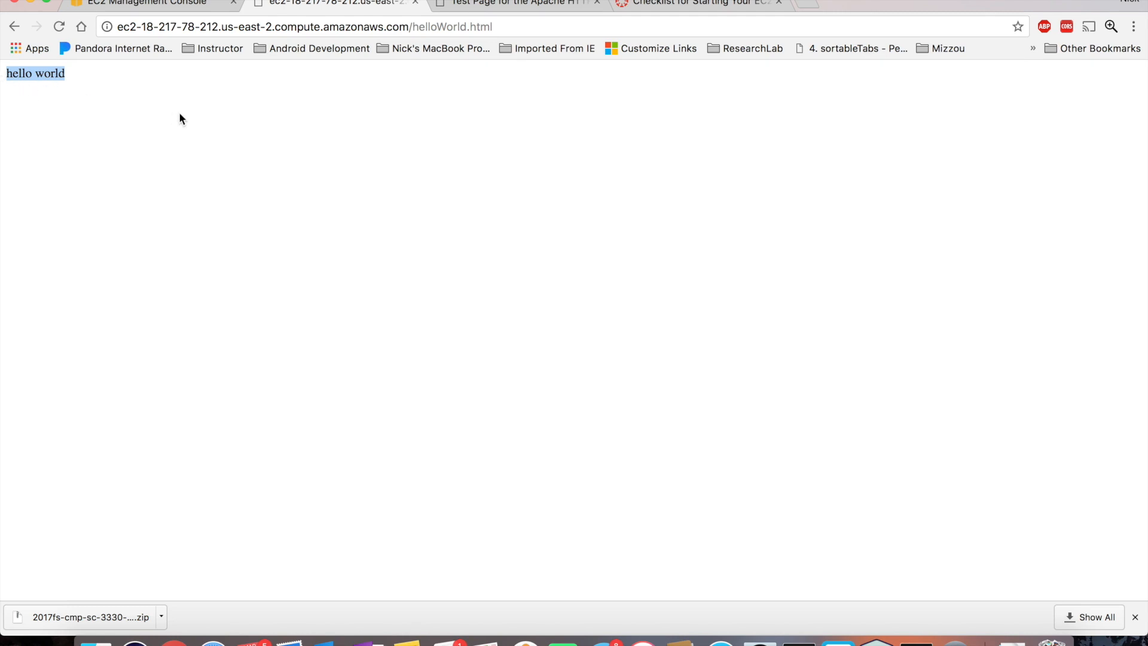
mouse_move(27, 73)
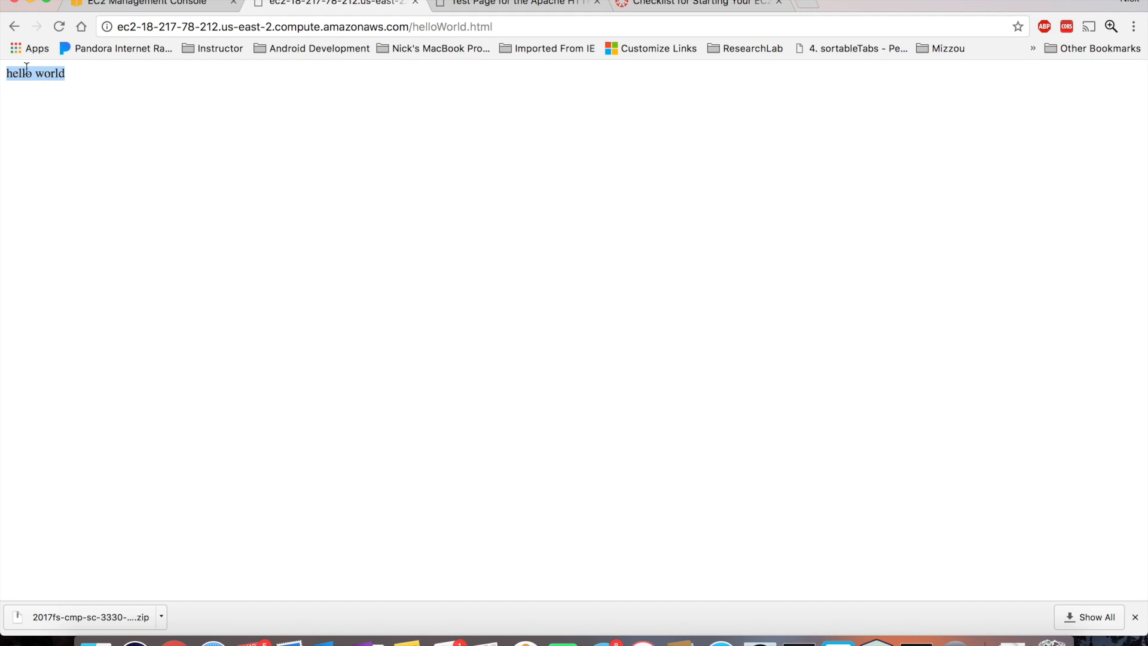
type("/var/www/html/helloWorld.html")
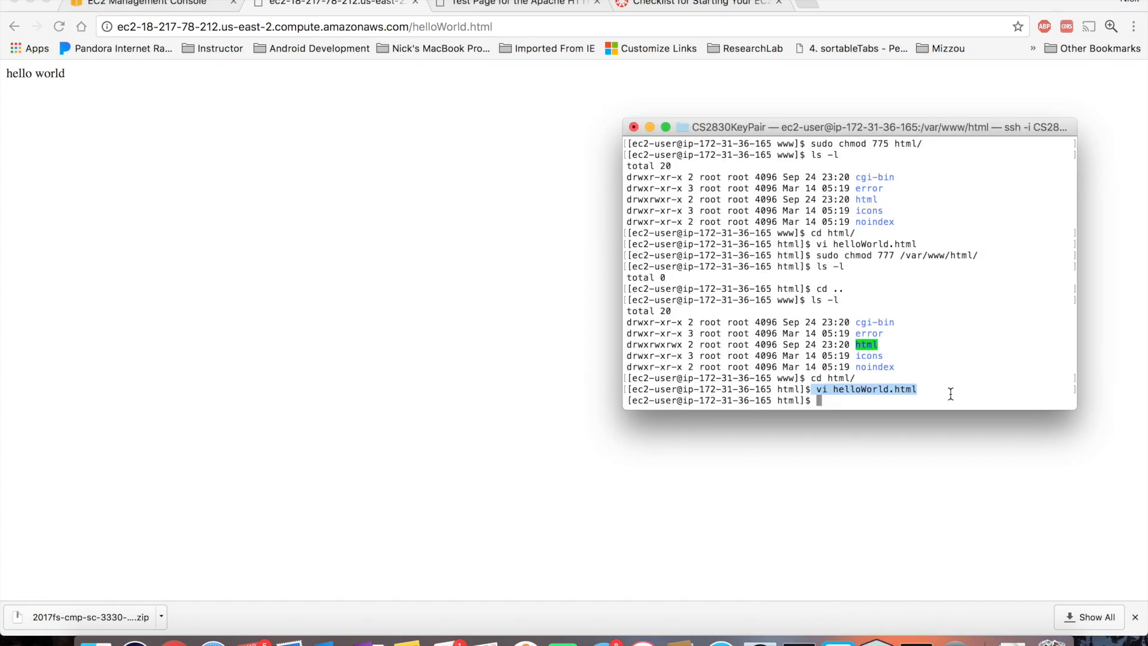
Step: Make a Challenge7 folder and copy helloWorld.html into it, verifying with ls
type("mkdir Challeng")
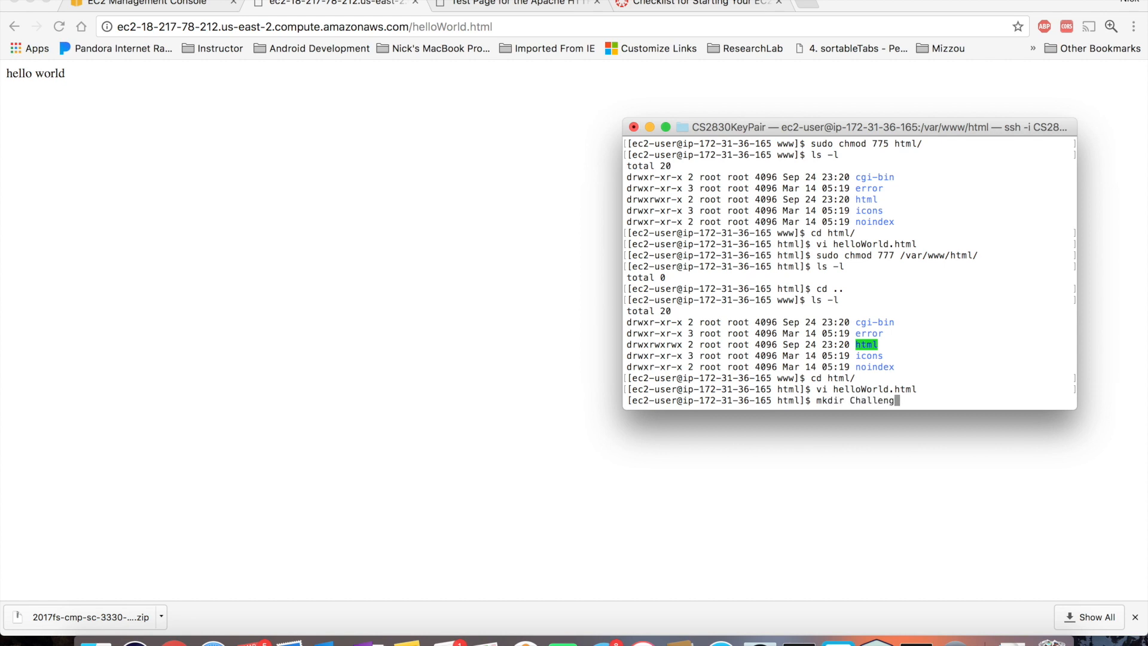
type("e7")
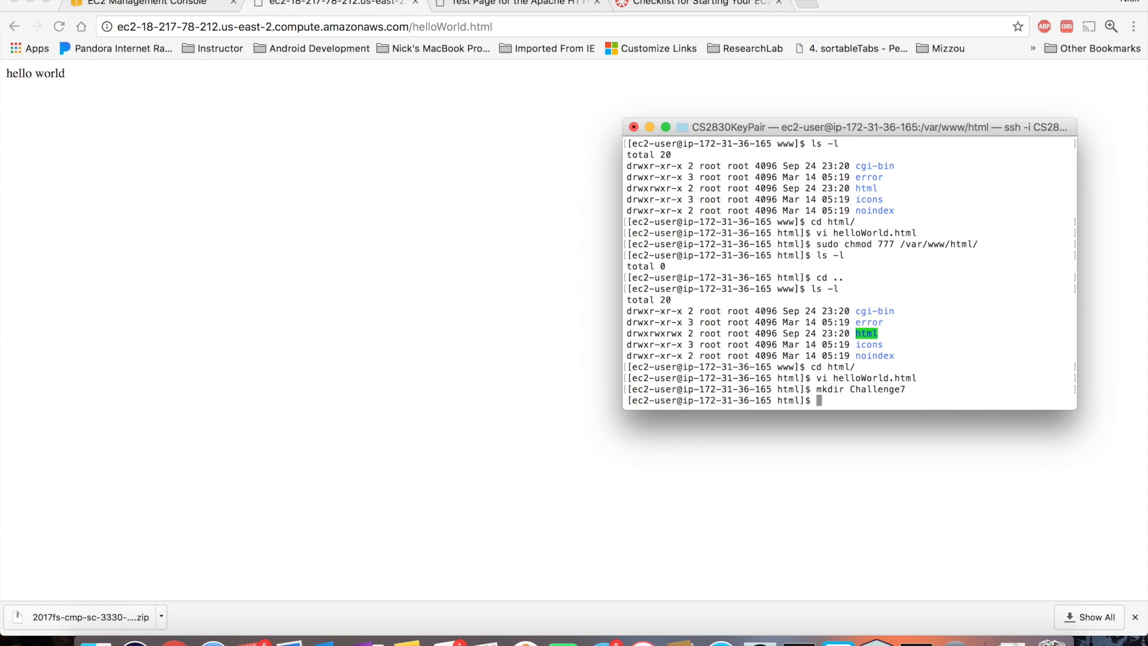
type("cp")
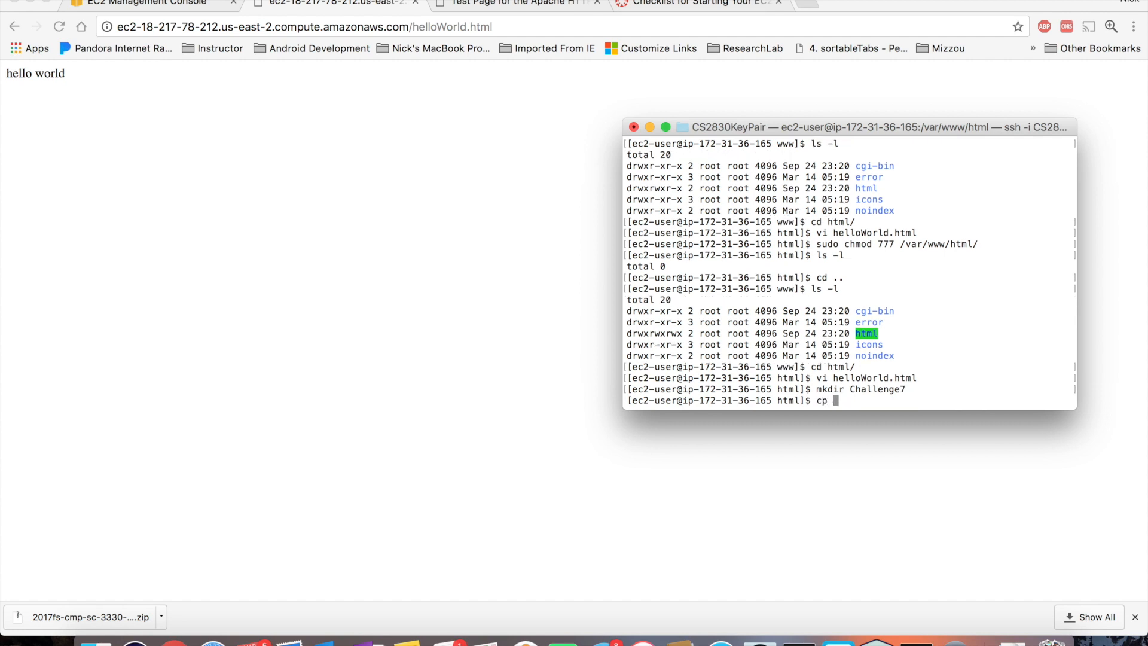
type("helloWorld.html")
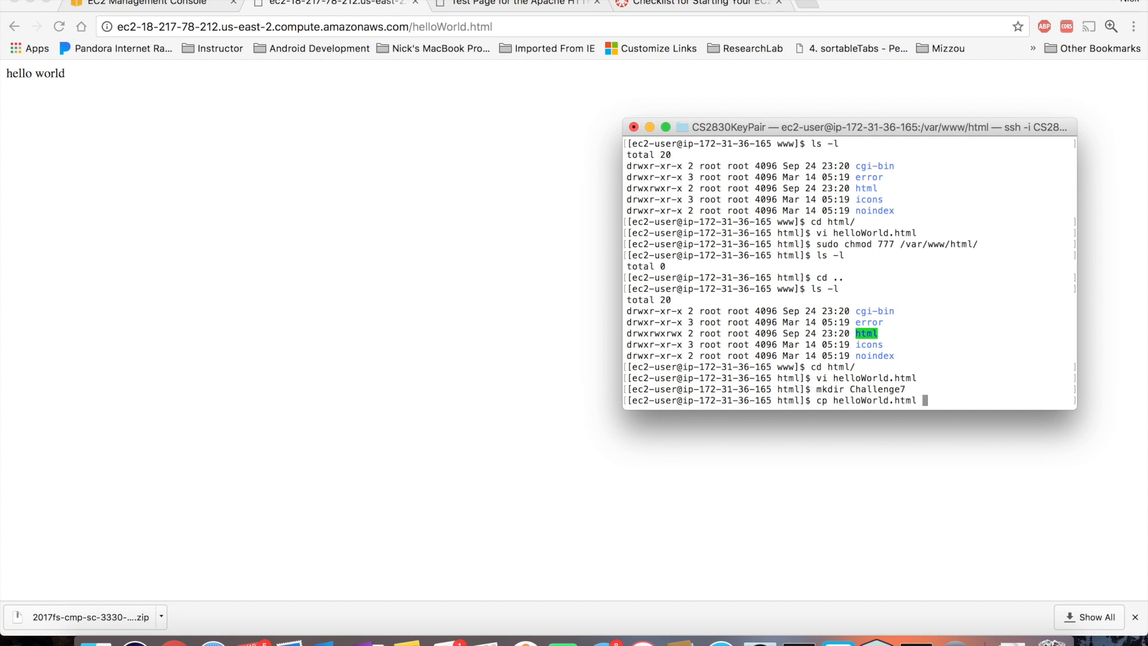
type("Challenge7/")
type("cd")
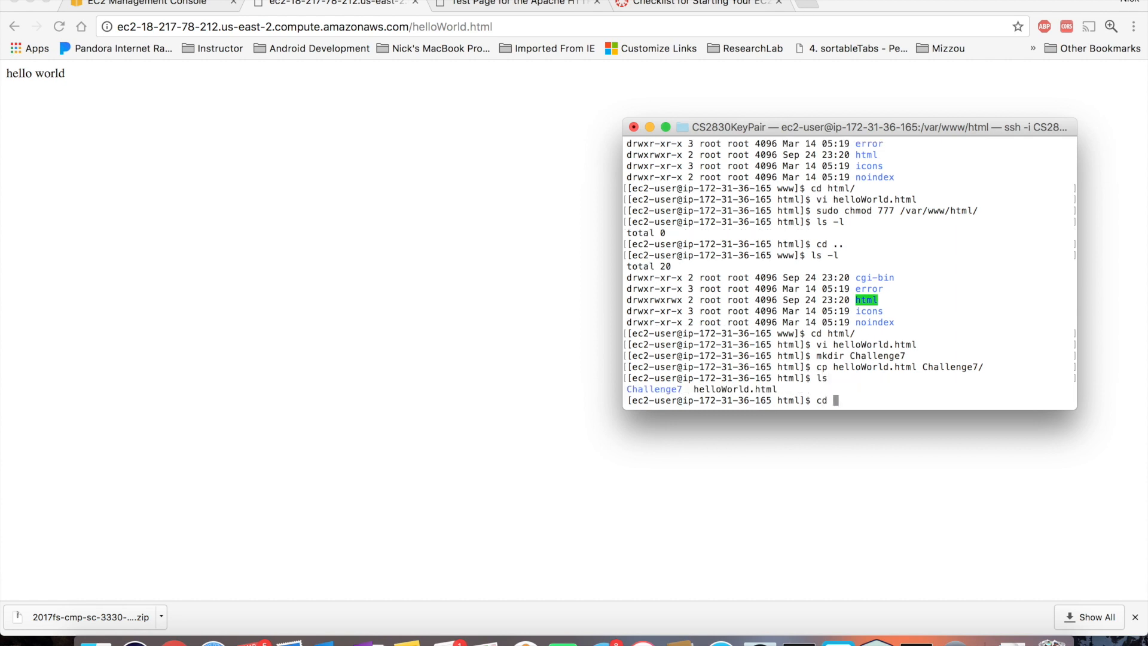
type("Challenge7/")
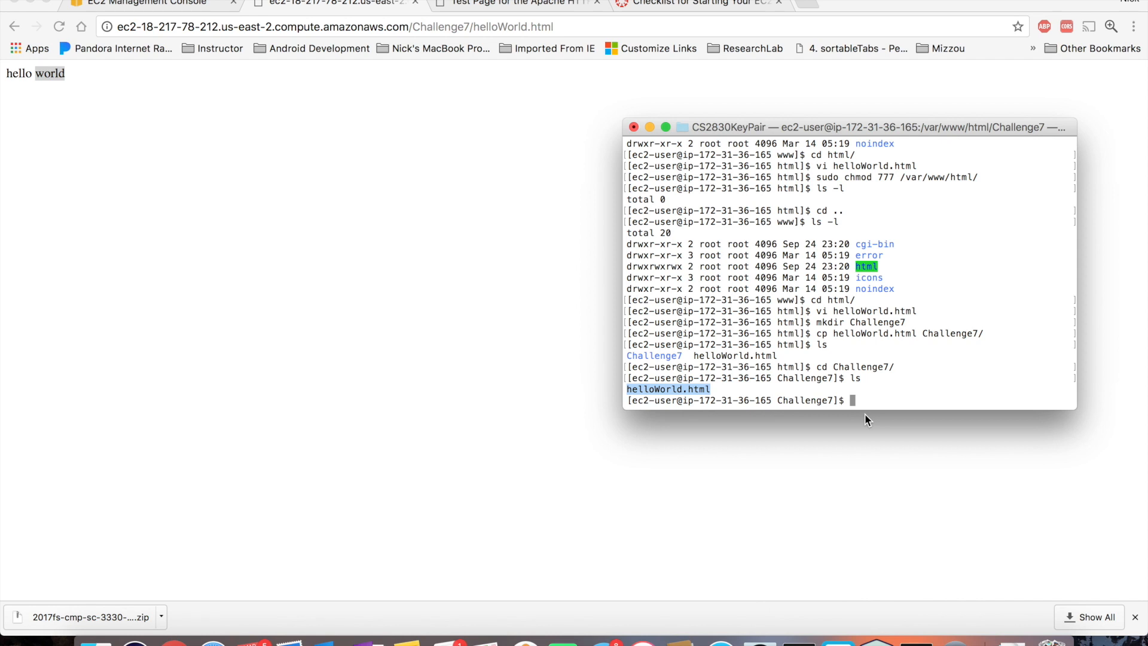
Step: Edit Challenge7/helloWorld.html in vi so it reads 'hello world from Challenge 7'
type("vi helloWorld.html")
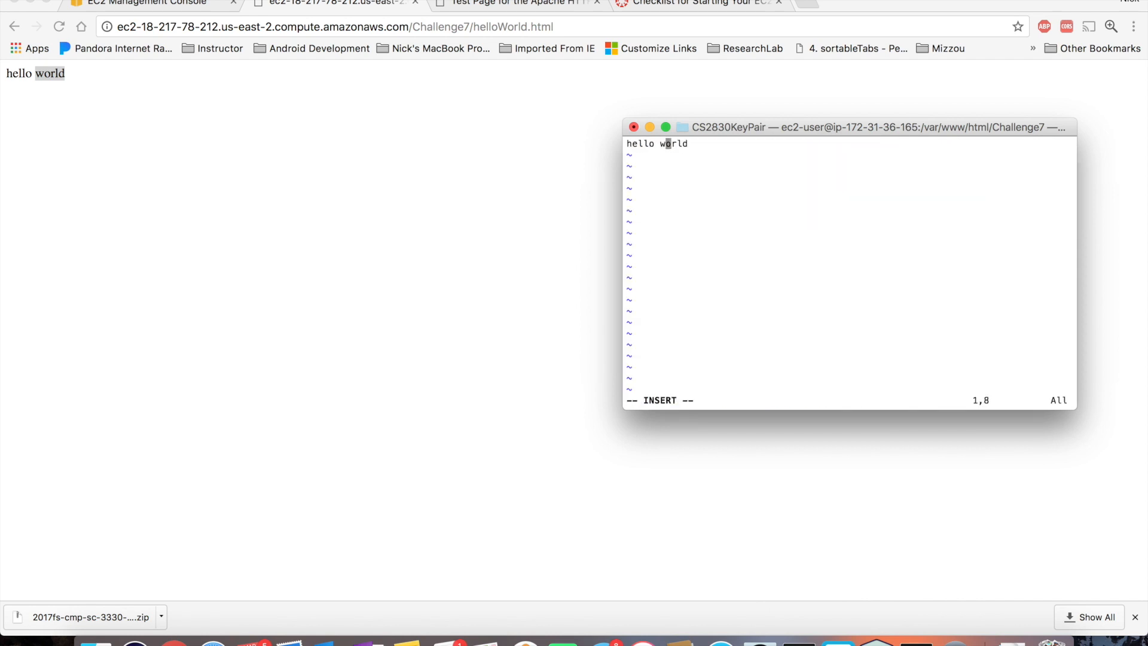
type("from Chal")
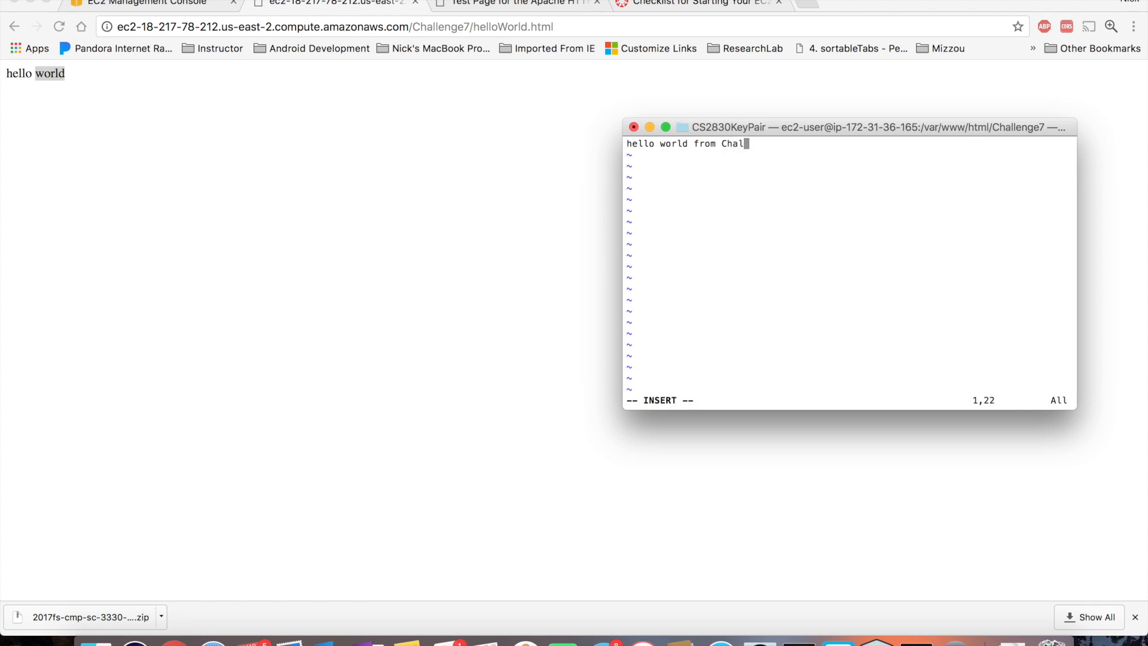
type("lenge")
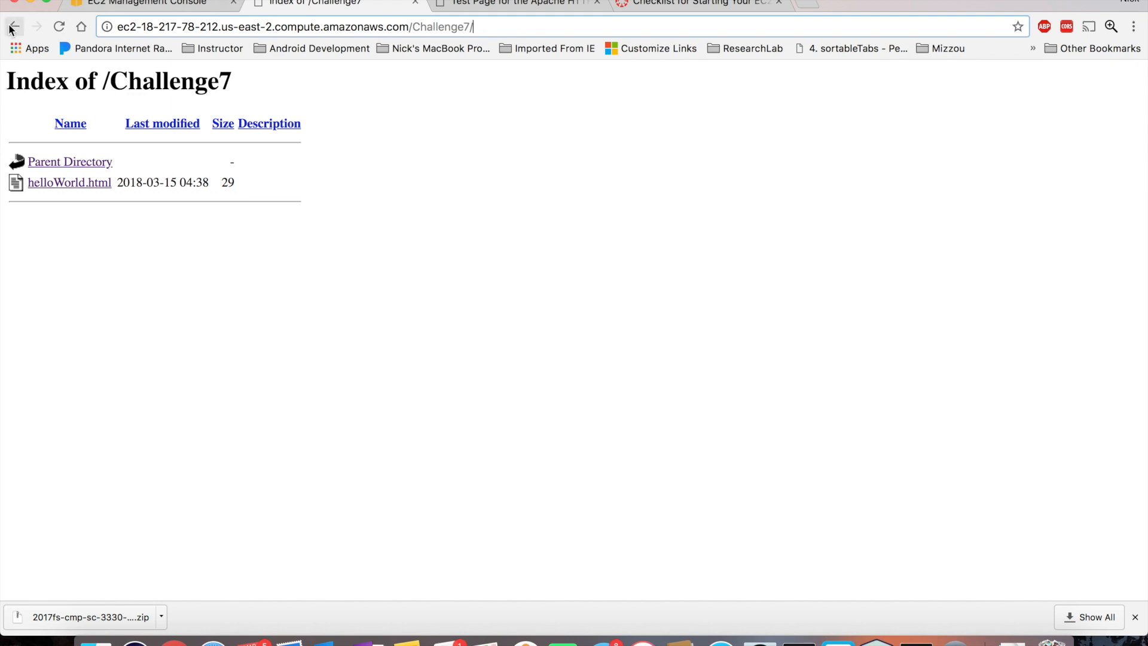
mouse_move(17, 29)
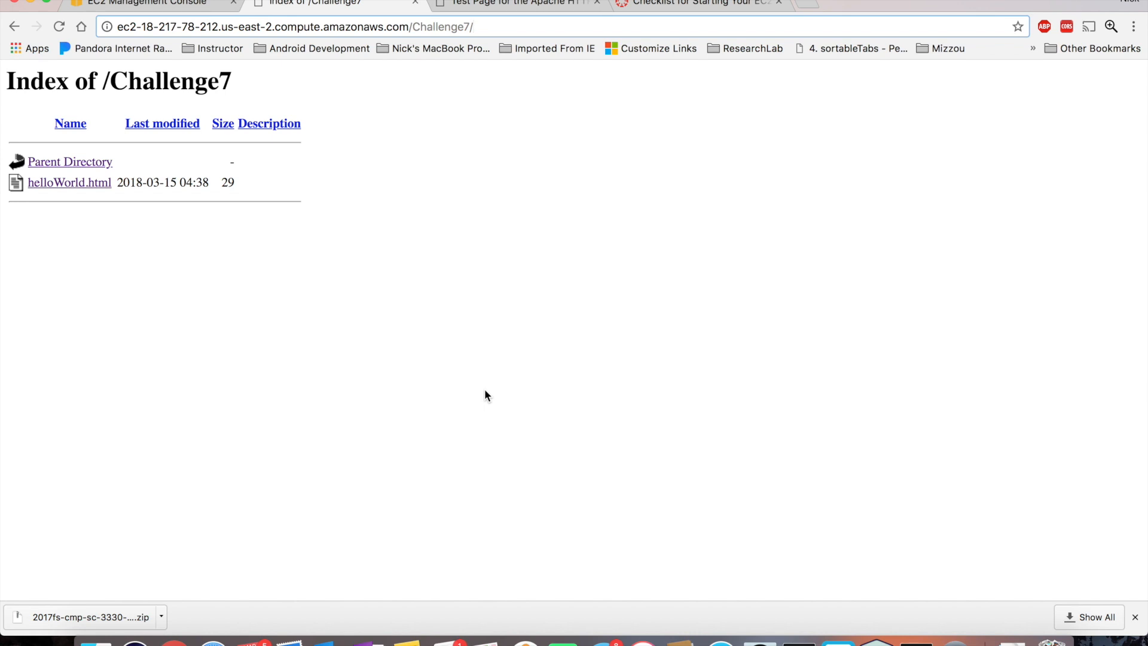
Step: View Challenge7/helloWorld.html in Chrome showing 'hello world from Challenge 7'
left_click(70, 182)
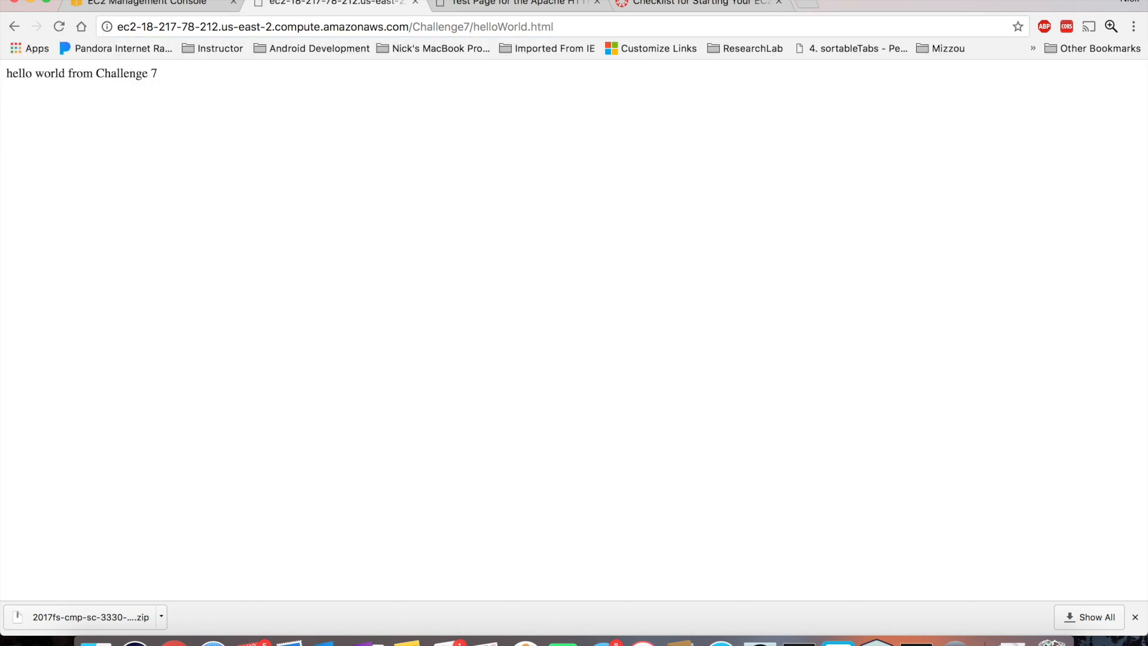